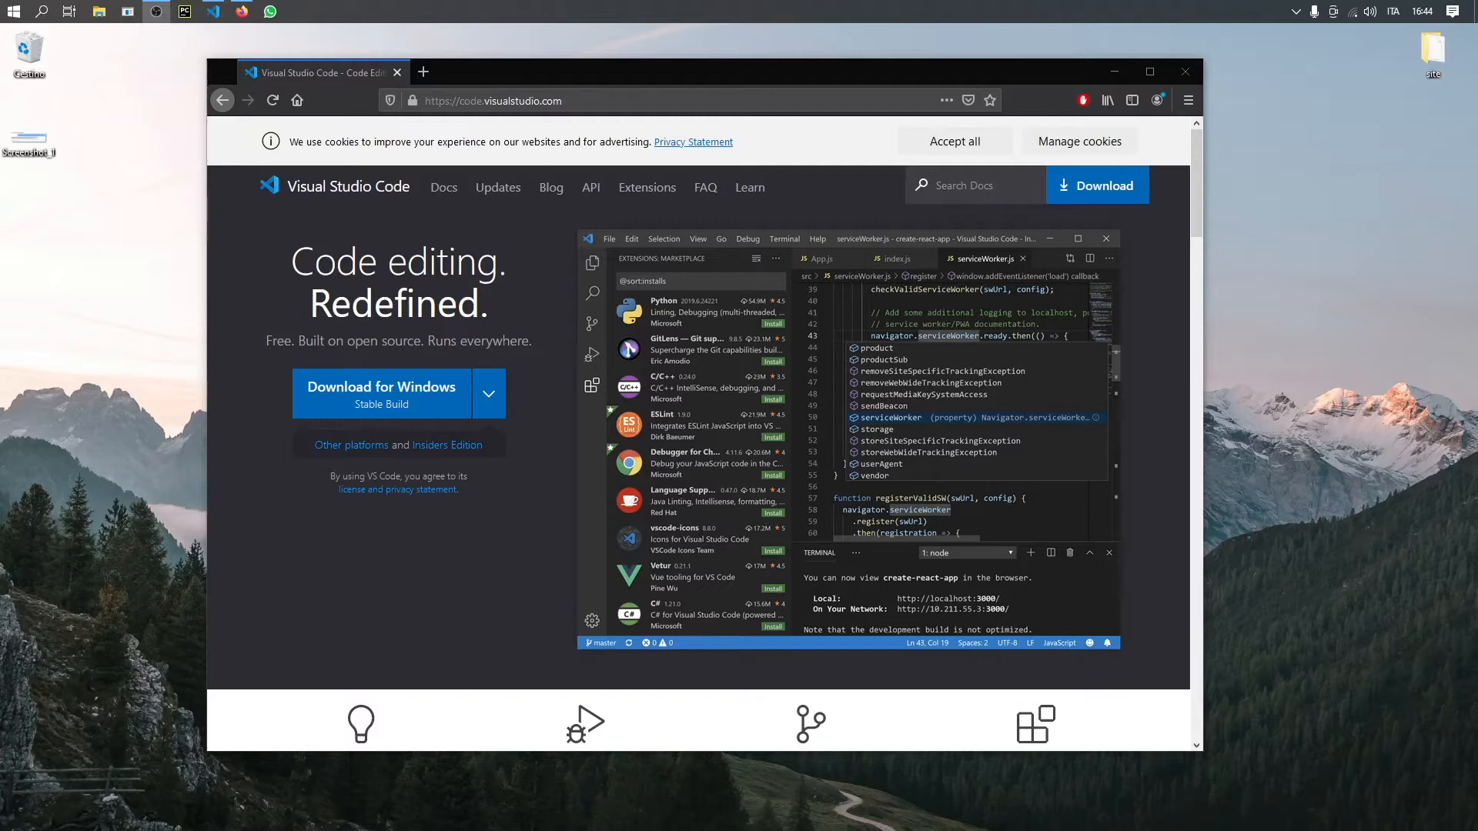
mouse_move(1042, 304)
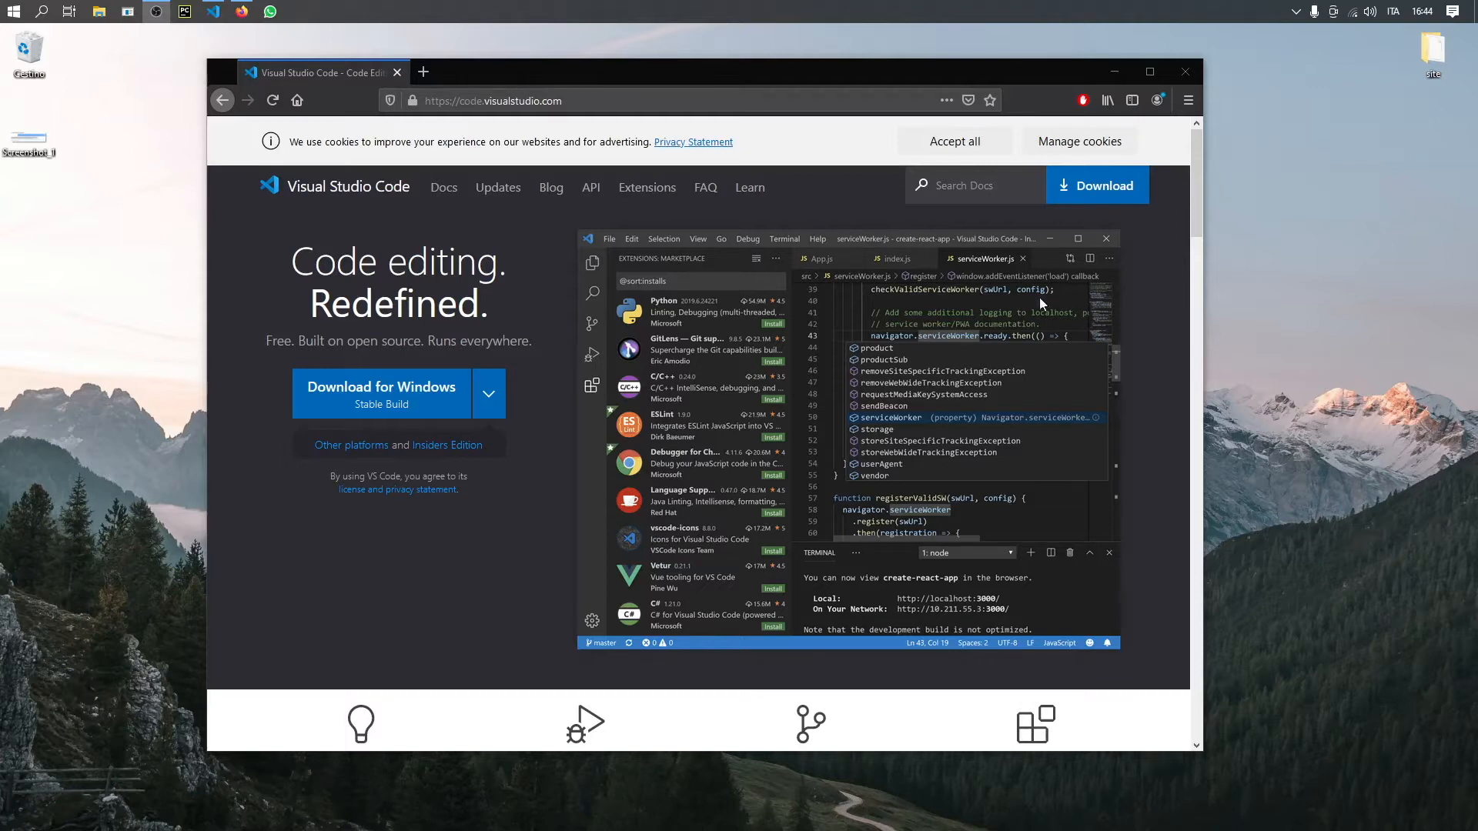
mouse_move(695, 532)
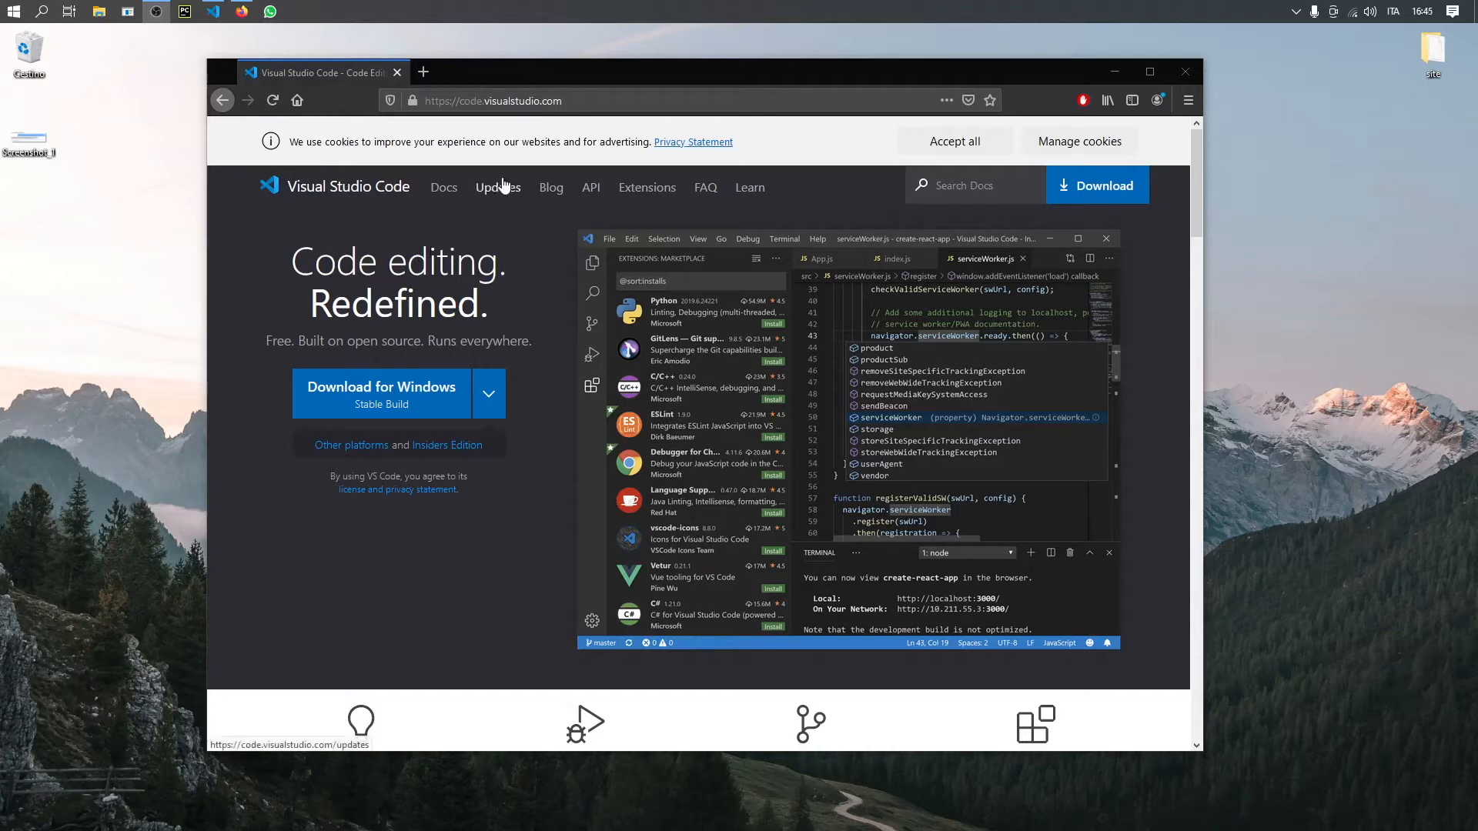
mouse_move(597, 140)
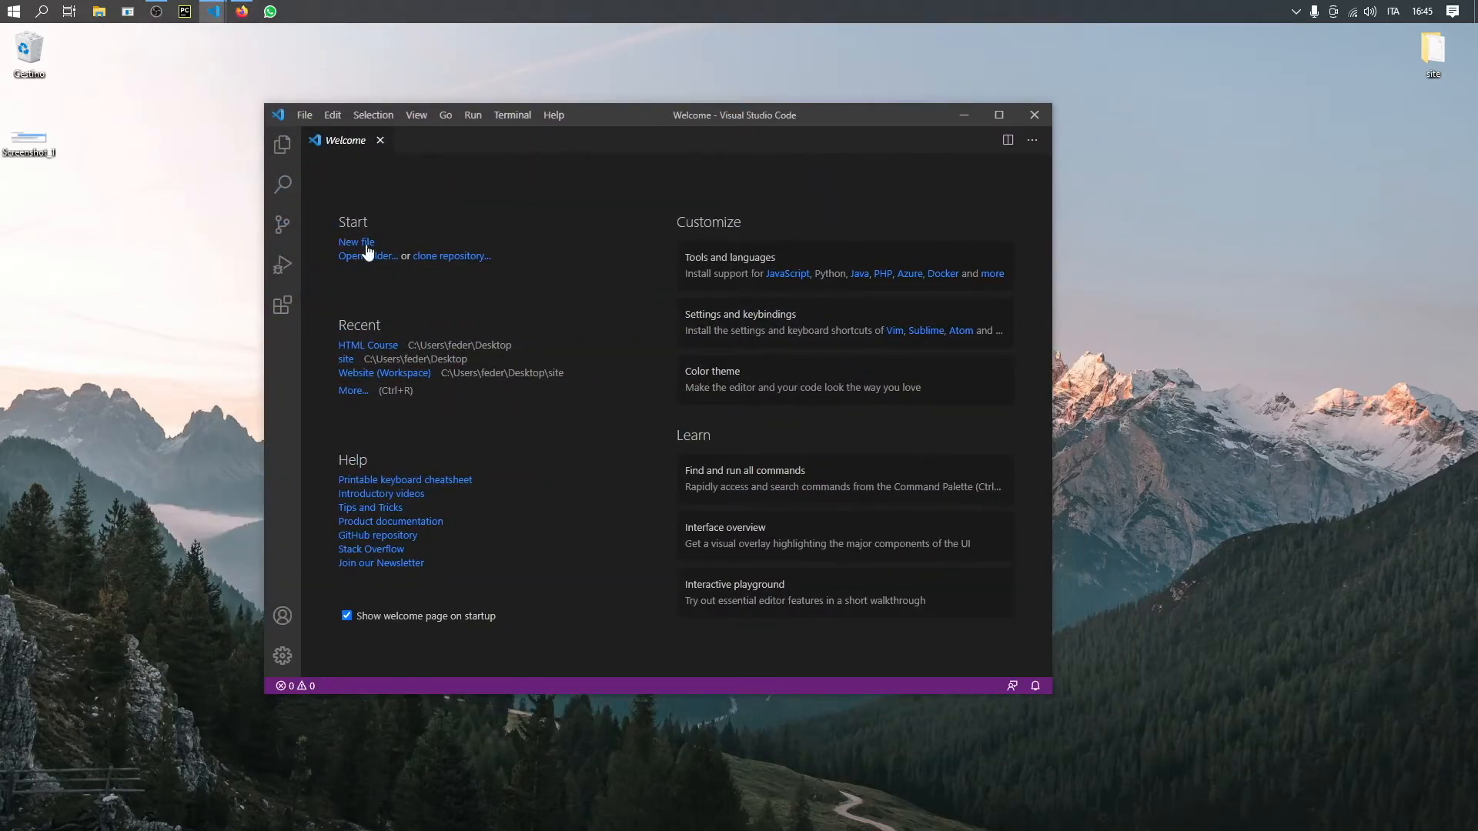
mouse_move(1083, 733)
text(website)
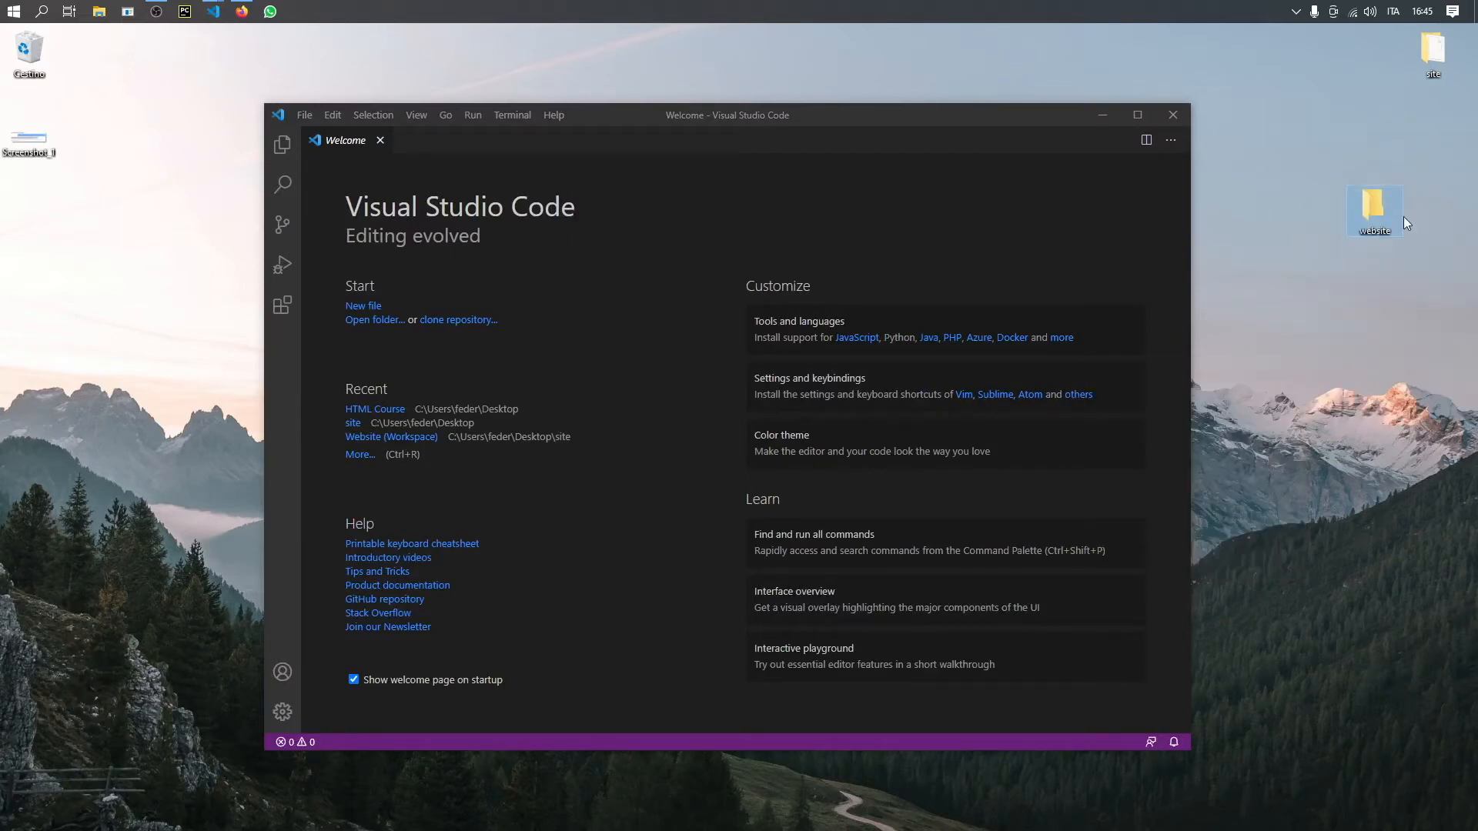
Open the desktop 'website' folder as the workspace and expand its Explorer section
drag(1373, 211, 656, 243)
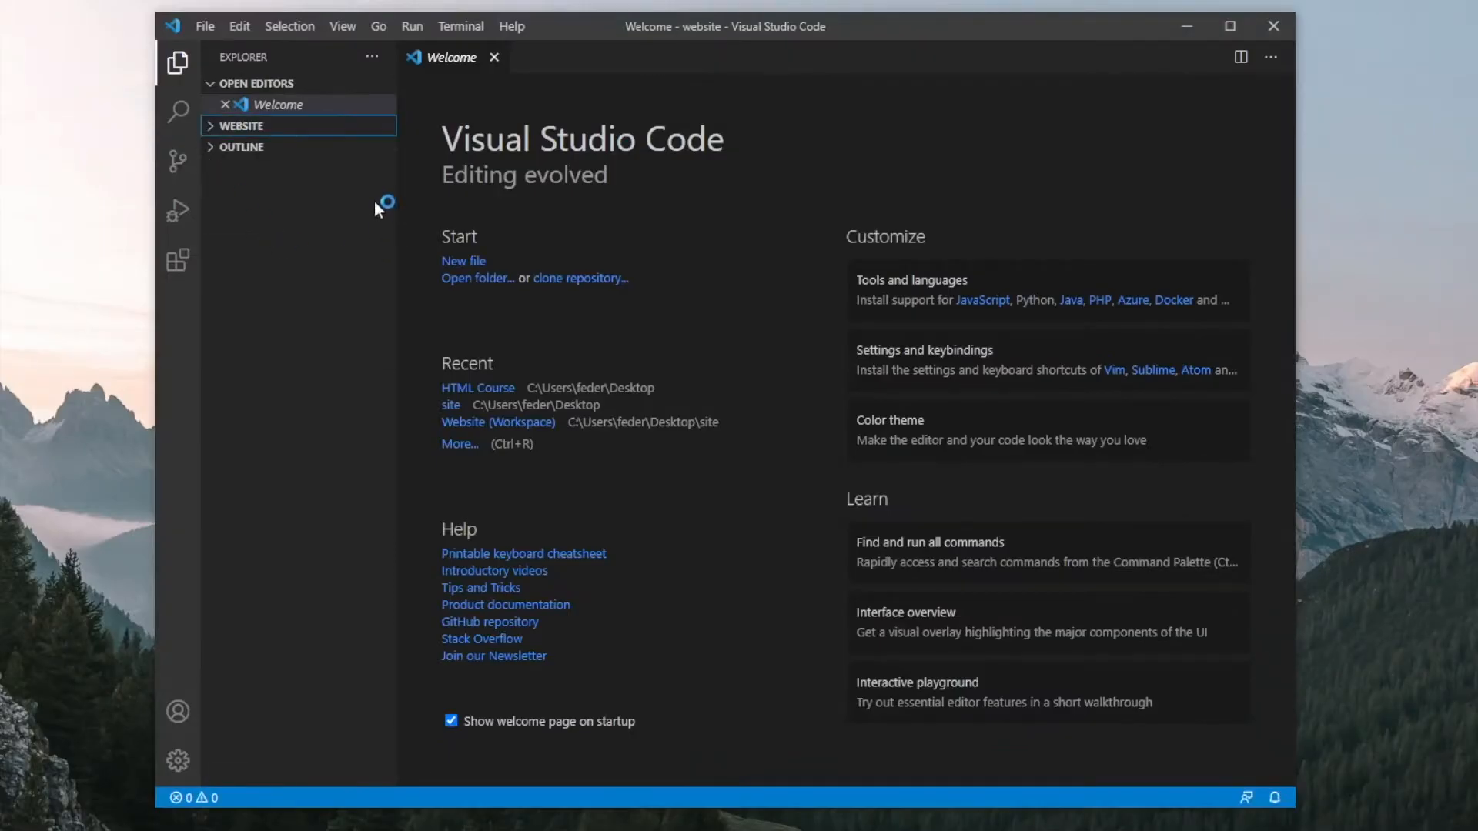
click(241, 124)
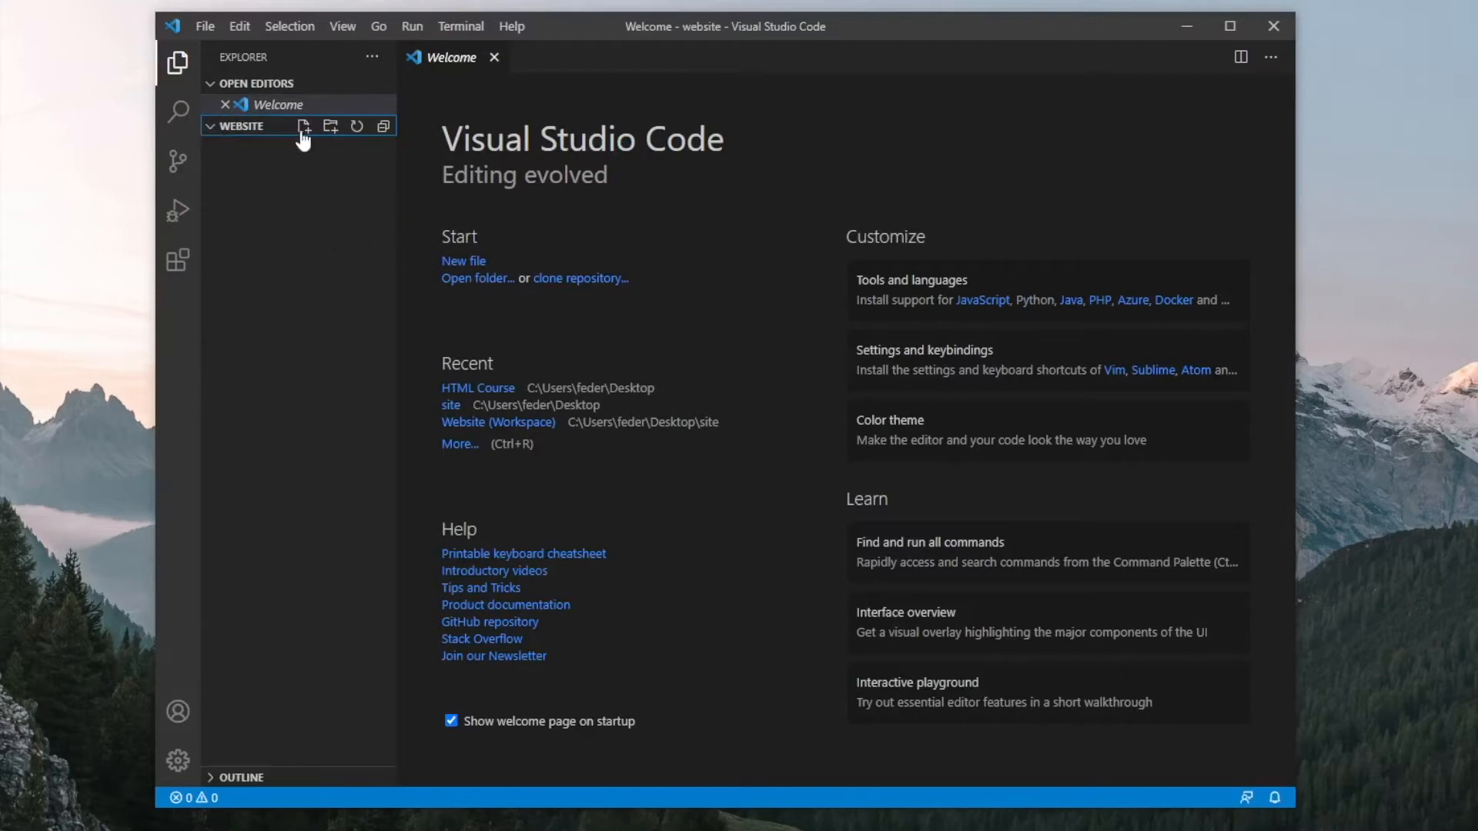
Create a new empty file named index.html inside the website folder
click(303, 127)
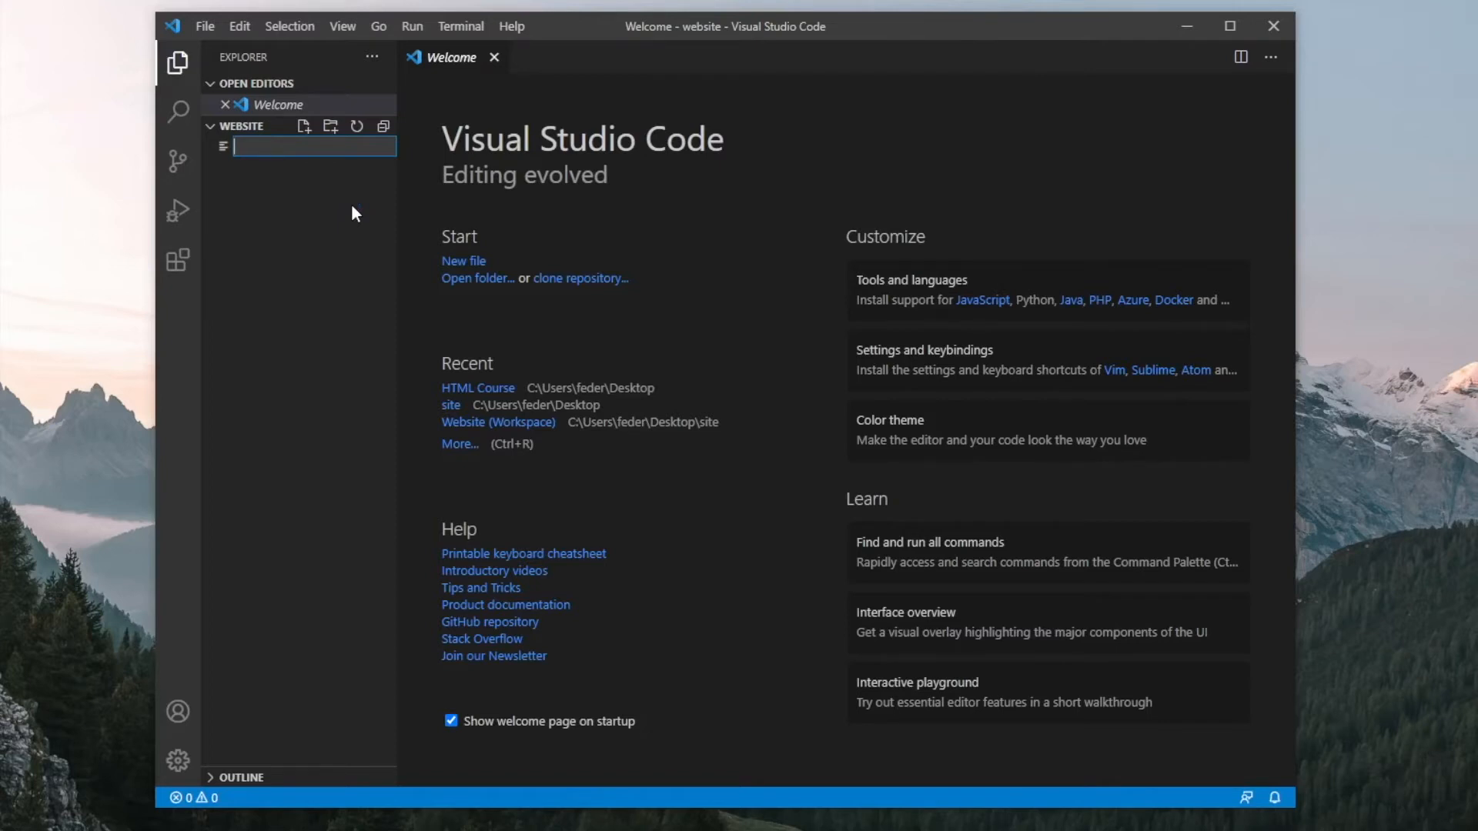
text(index)
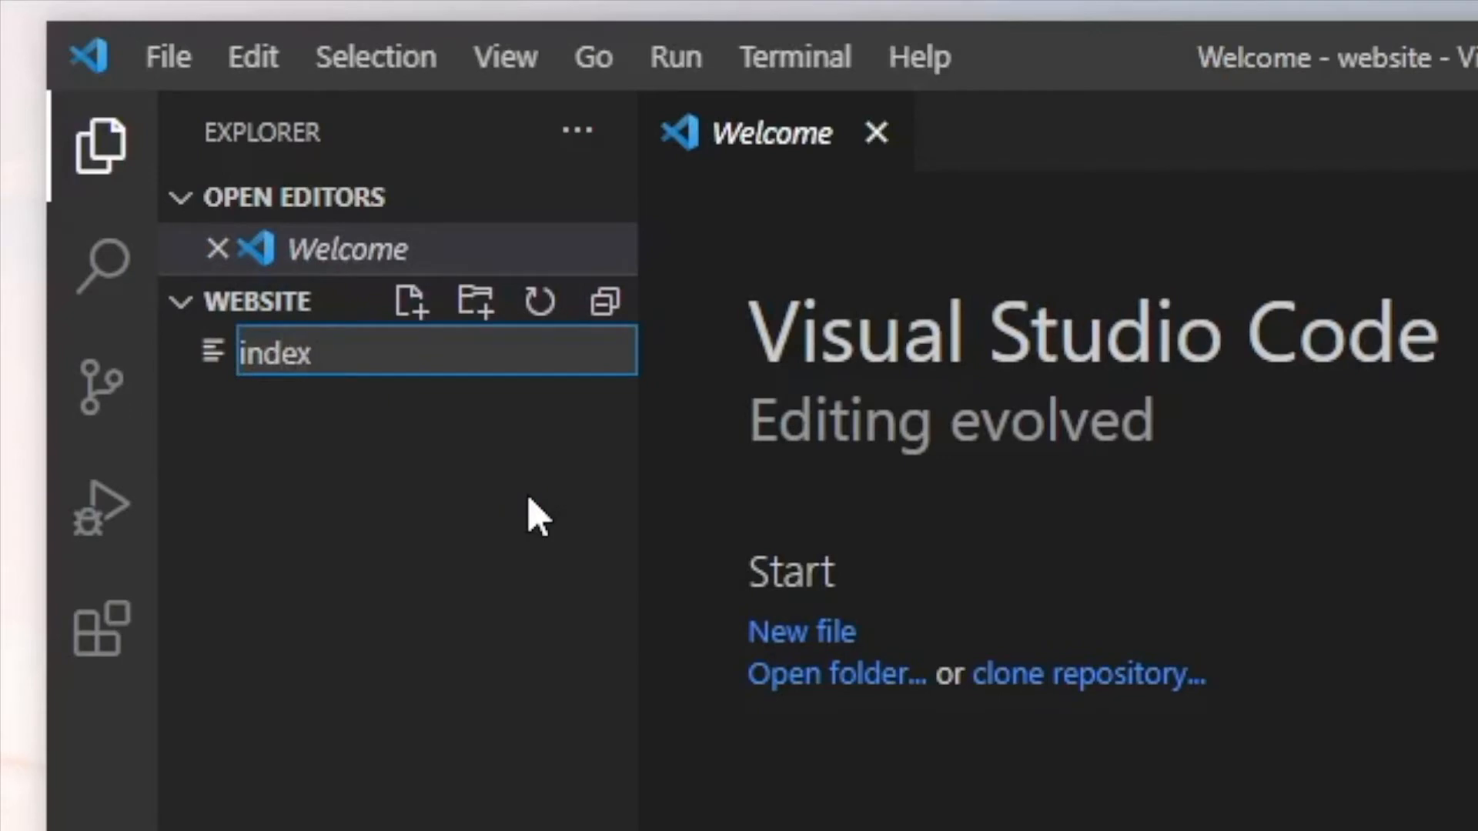
text(.html)
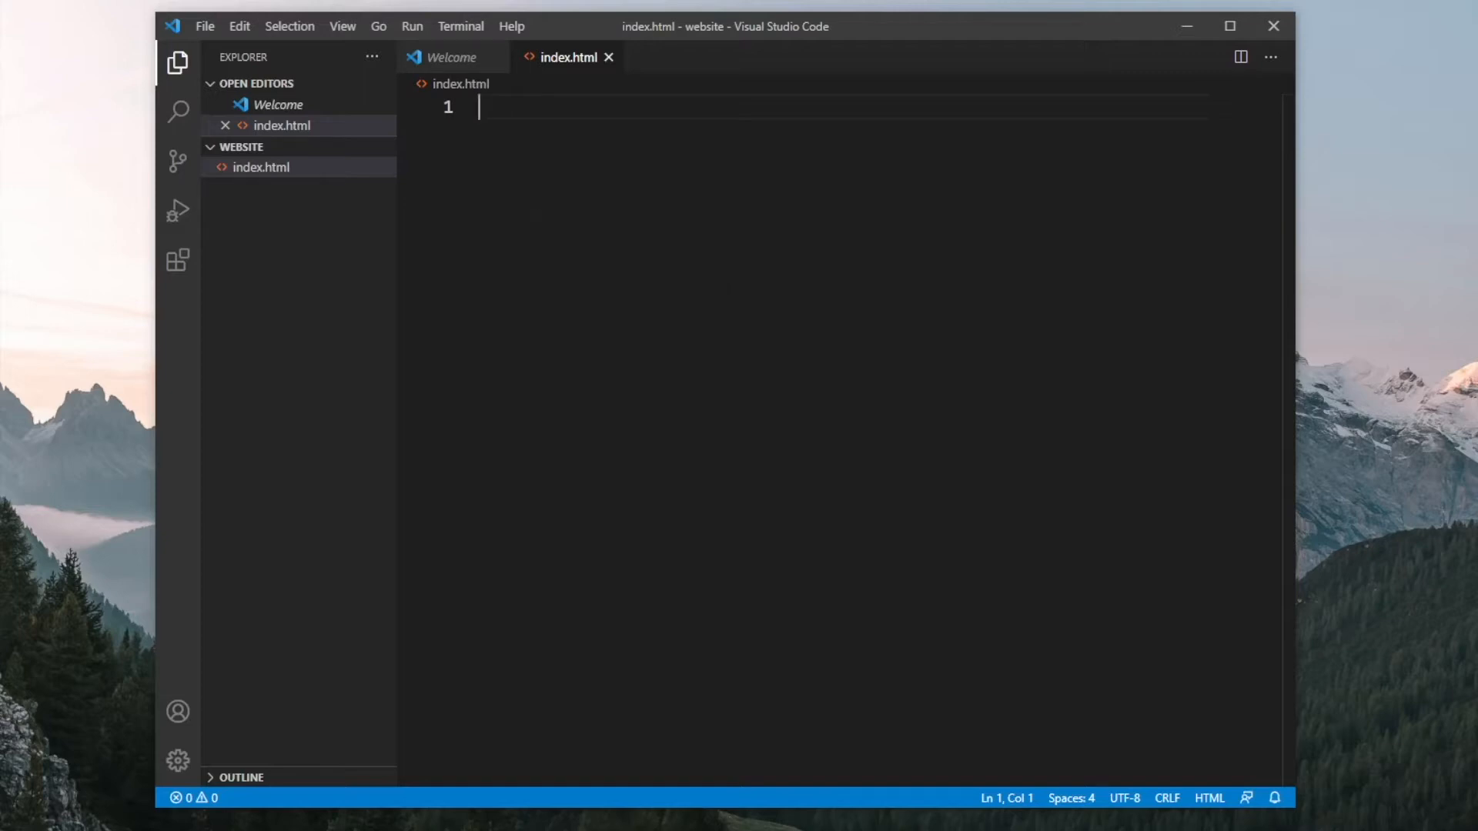
mouse_move(178, 260)
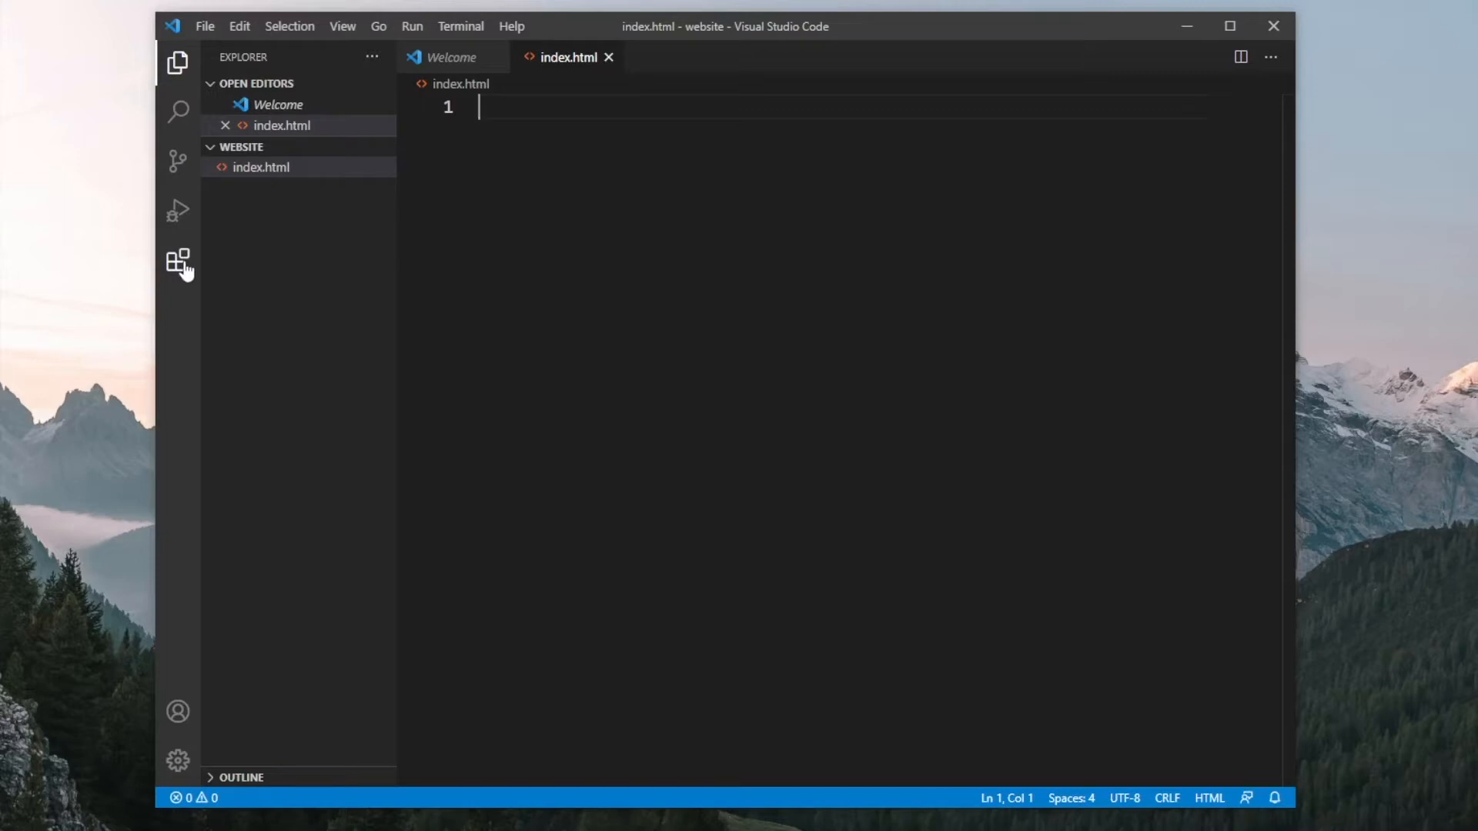
Search the Extensions view for 'live server' to confirm Live Server is installed
click(179, 262)
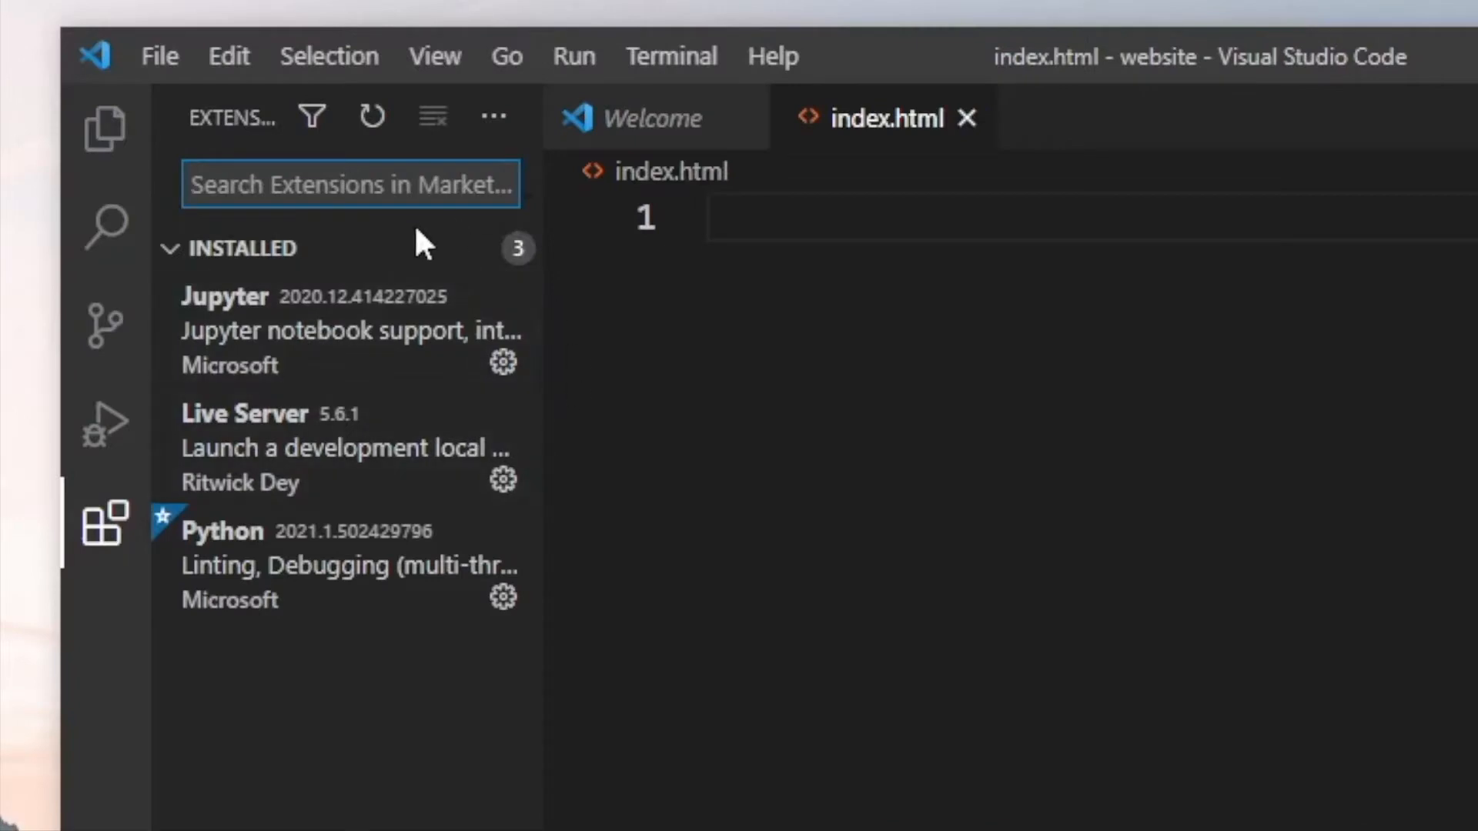
text(live server)
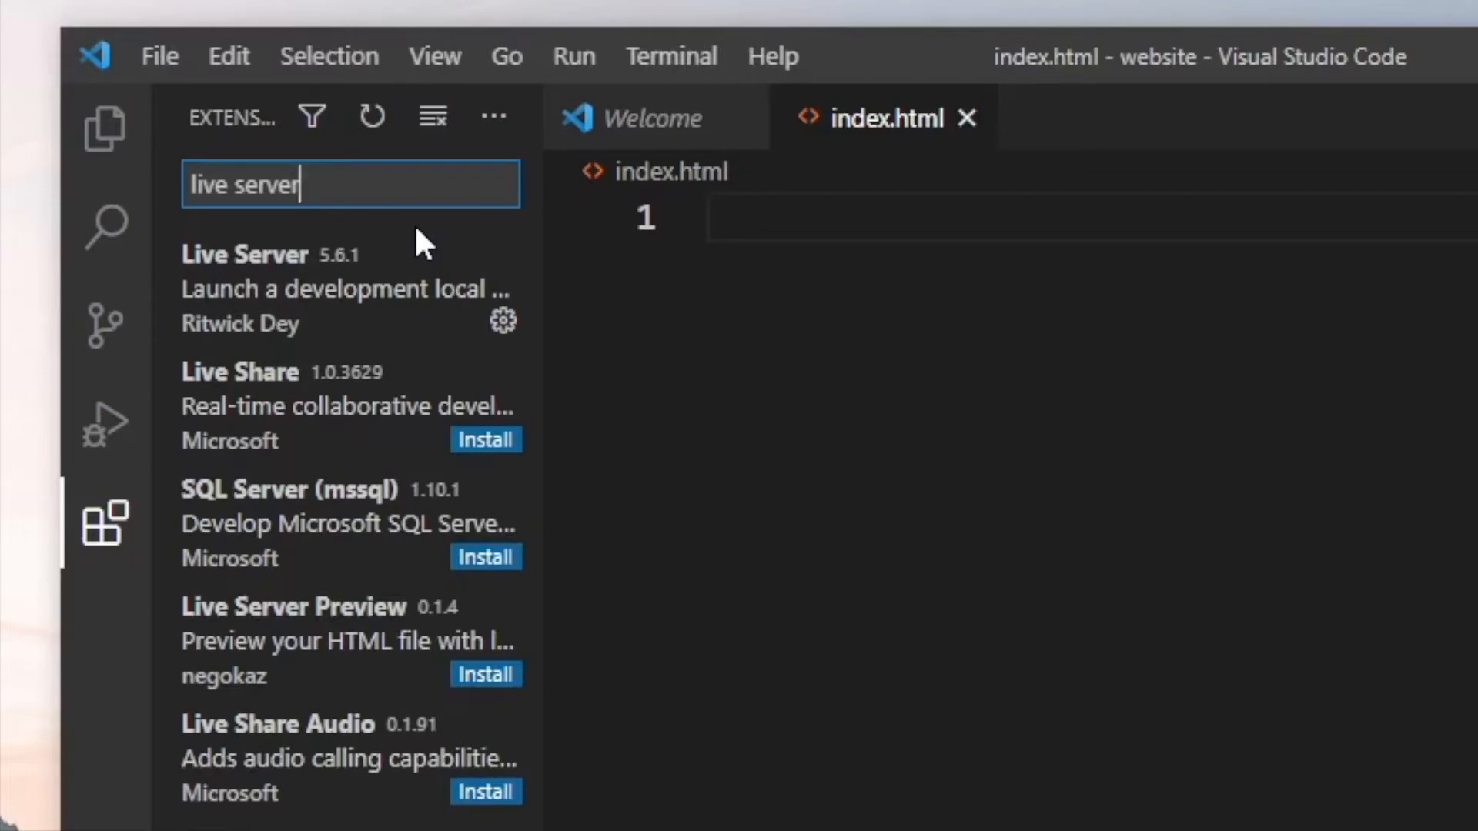
mouse_move(293, 363)
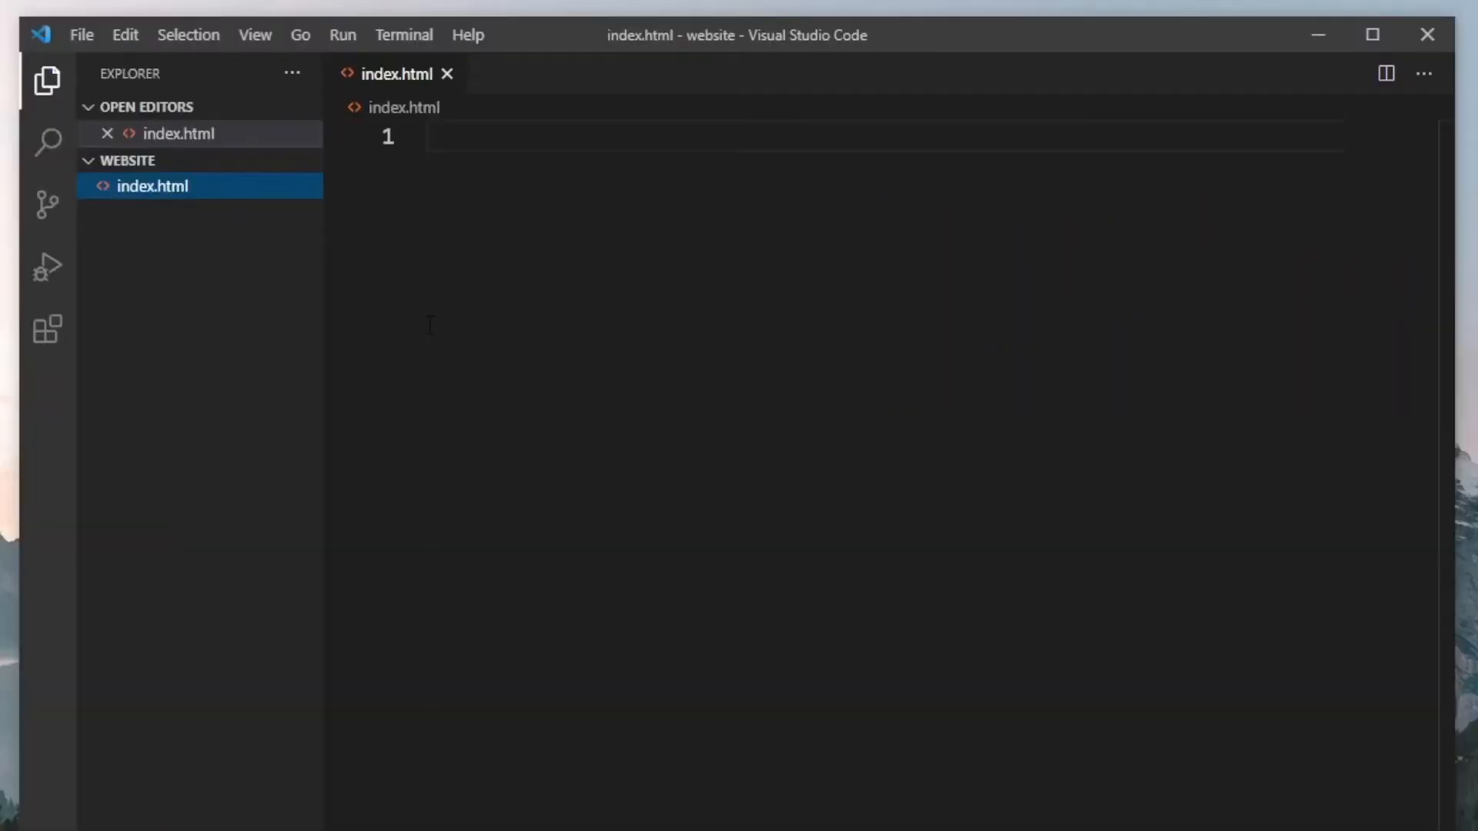
mouse_move(498, 204)
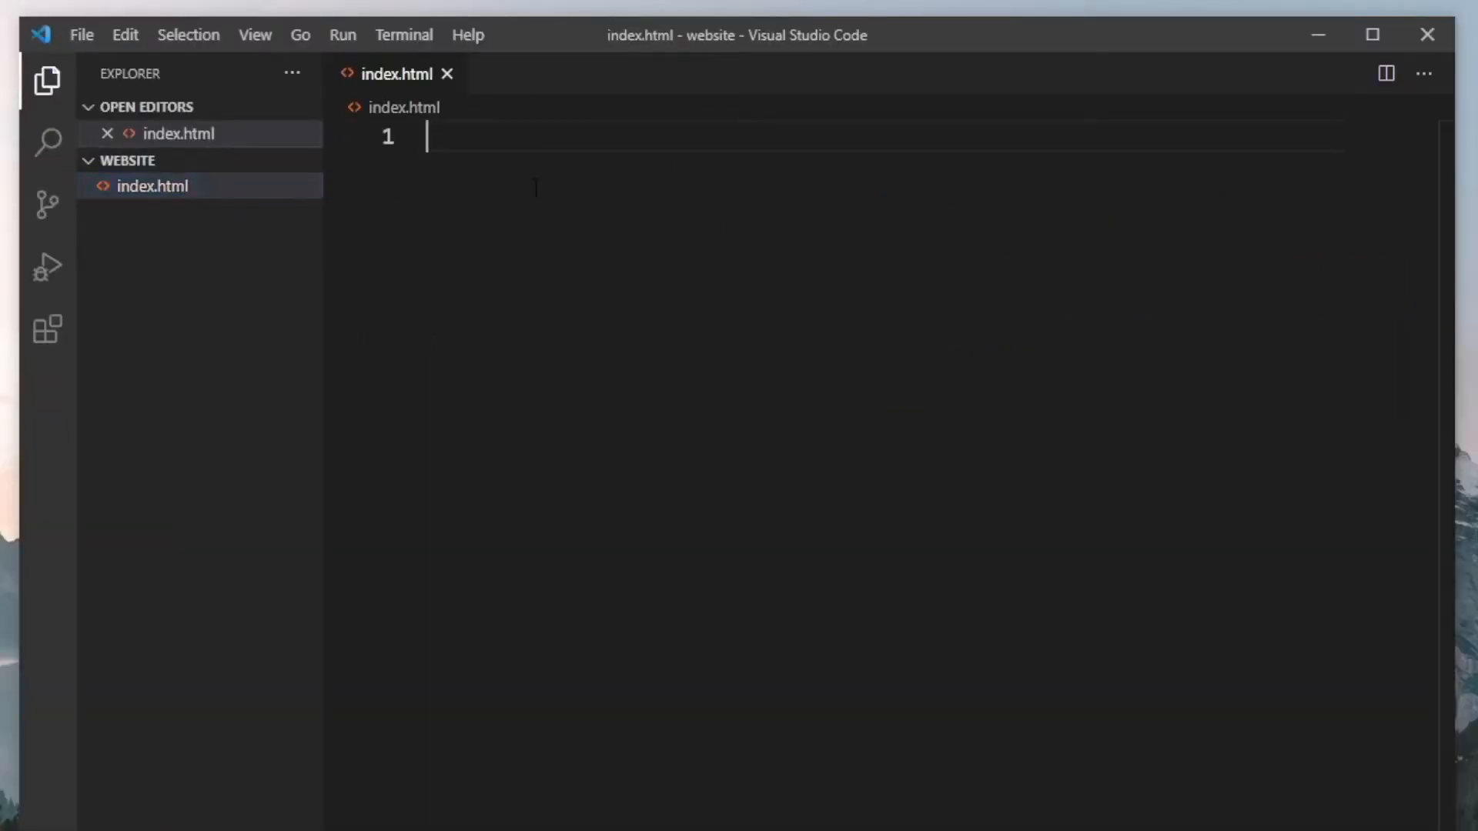
Insert the HTML5 boilerplate via the html:5 Emmet abbreviation
text(html)
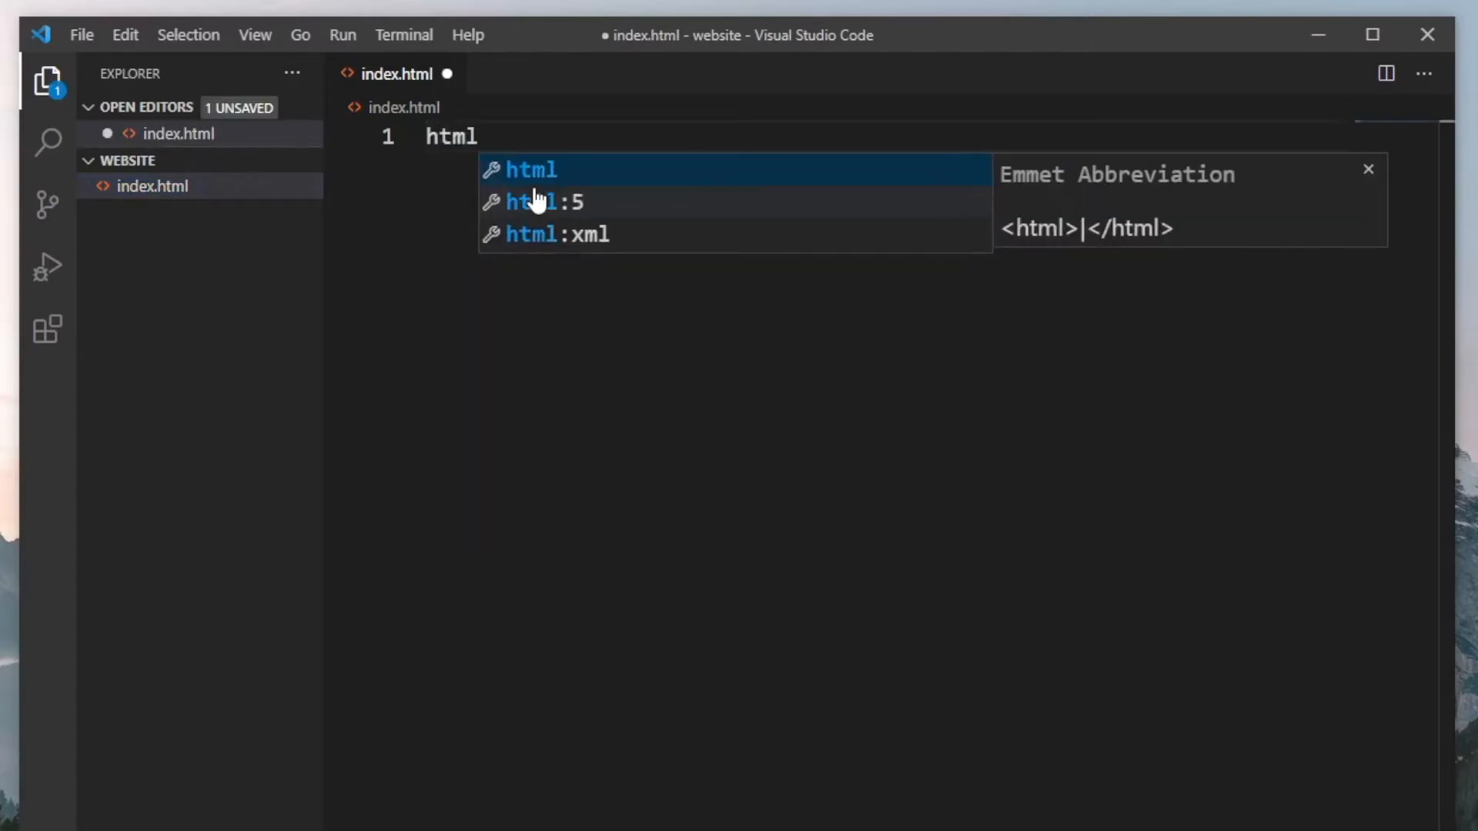
mouse_move(652, 239)
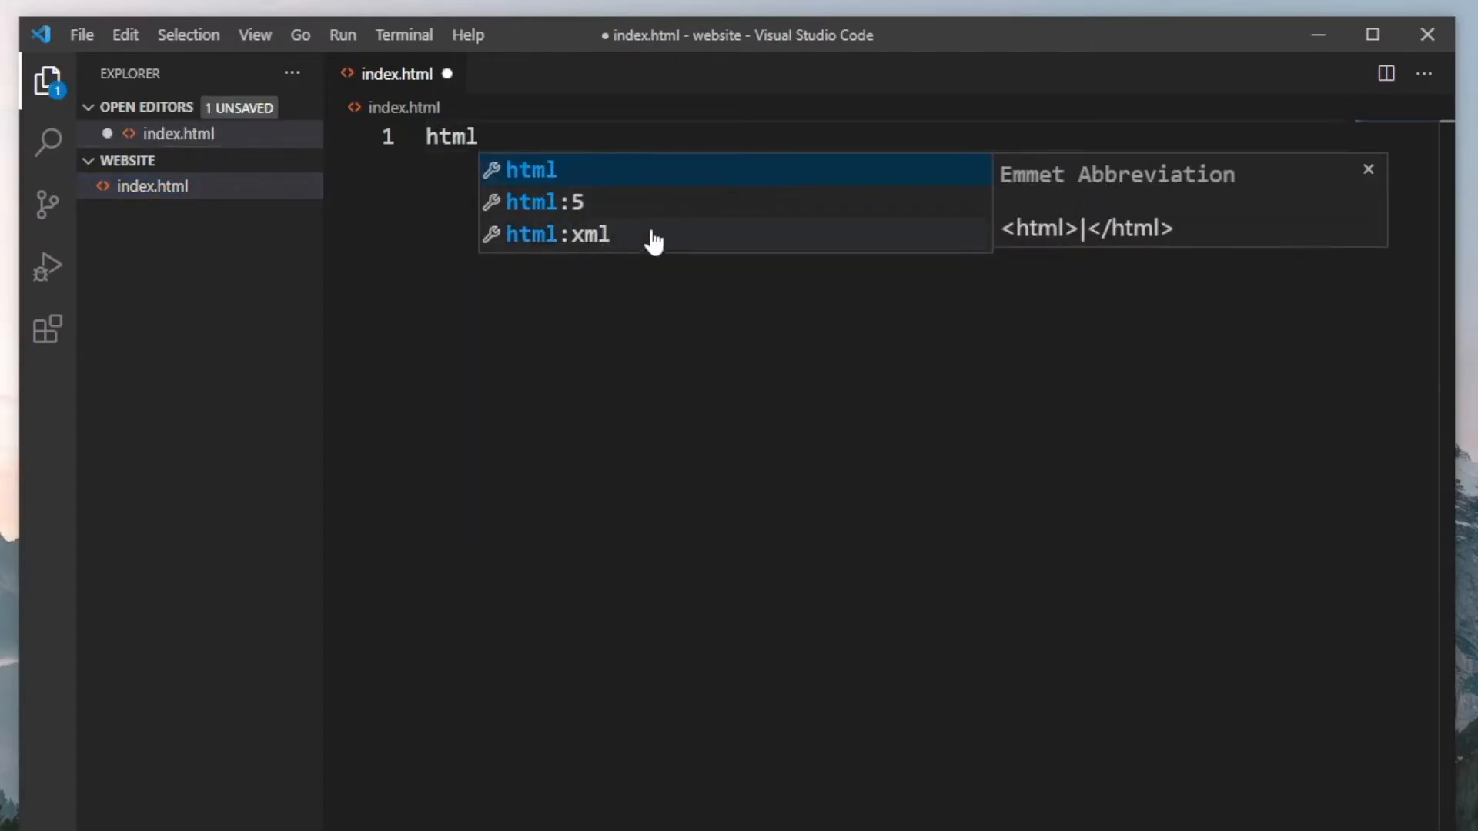
key(Tab)
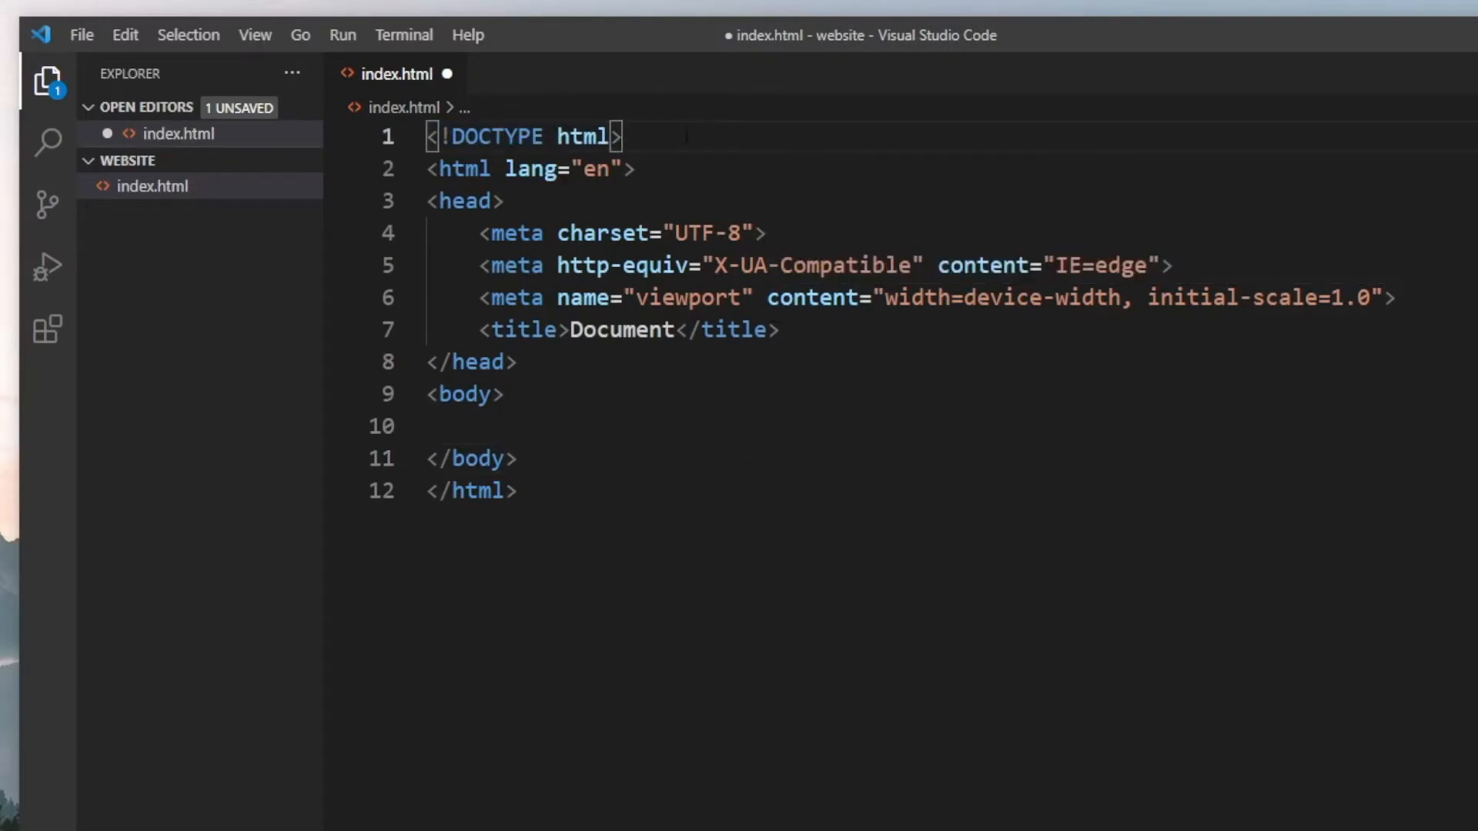
Replace the placeholder title 'Document' with 'My website'
double_click(524, 137)
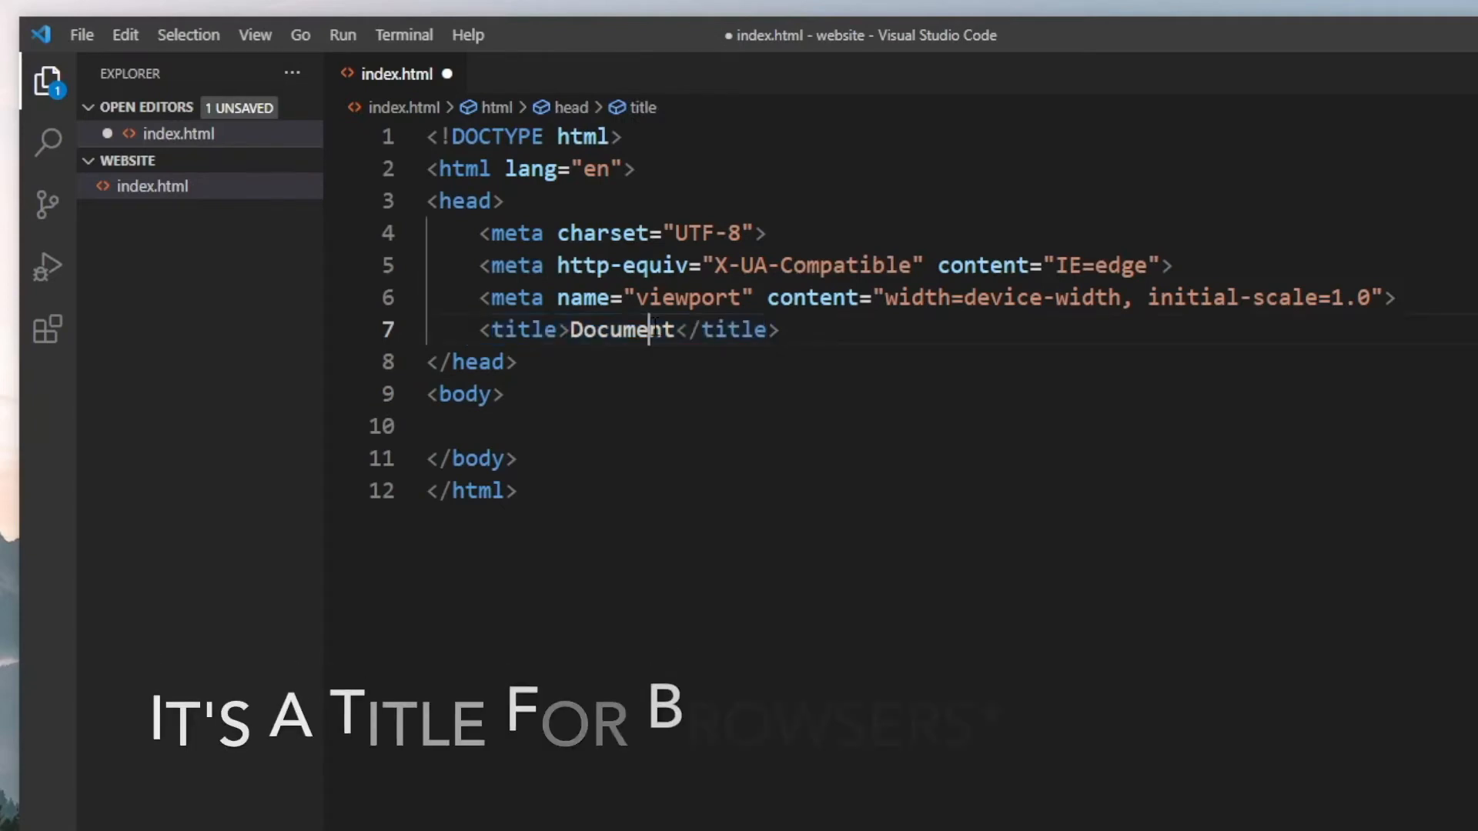
double_click(620, 329)
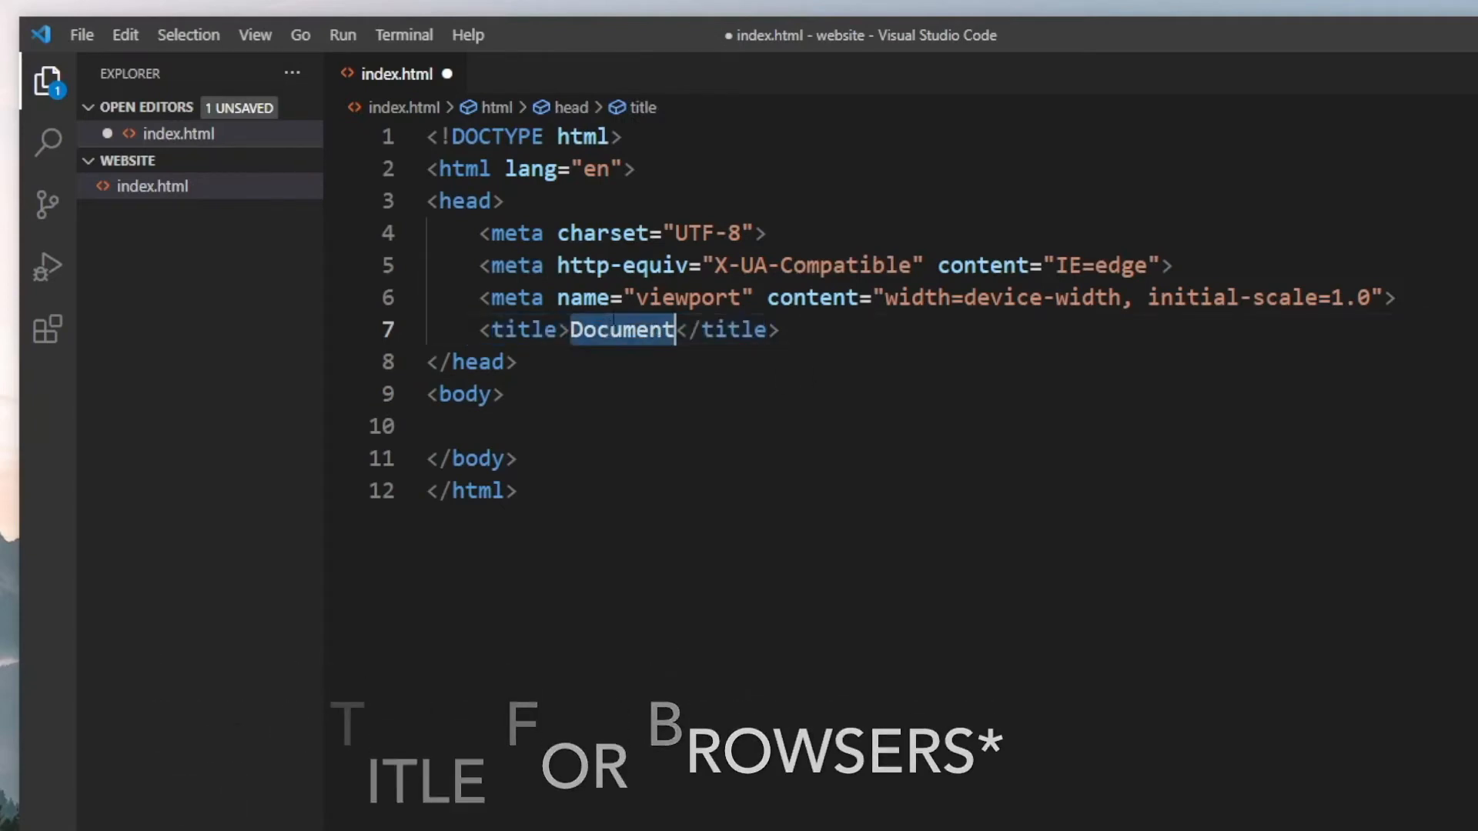
text(My website)
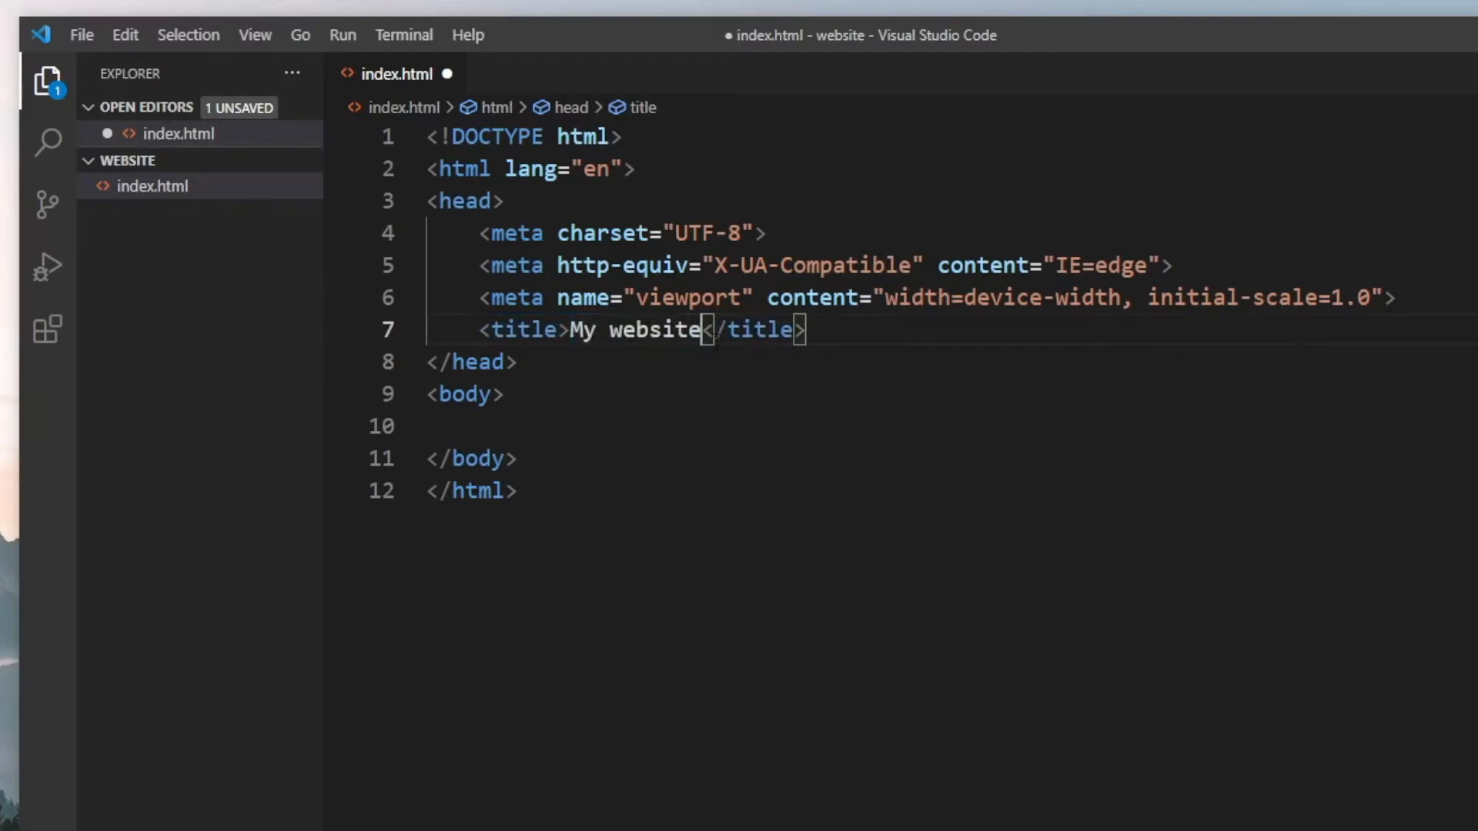
double_click(632, 330)
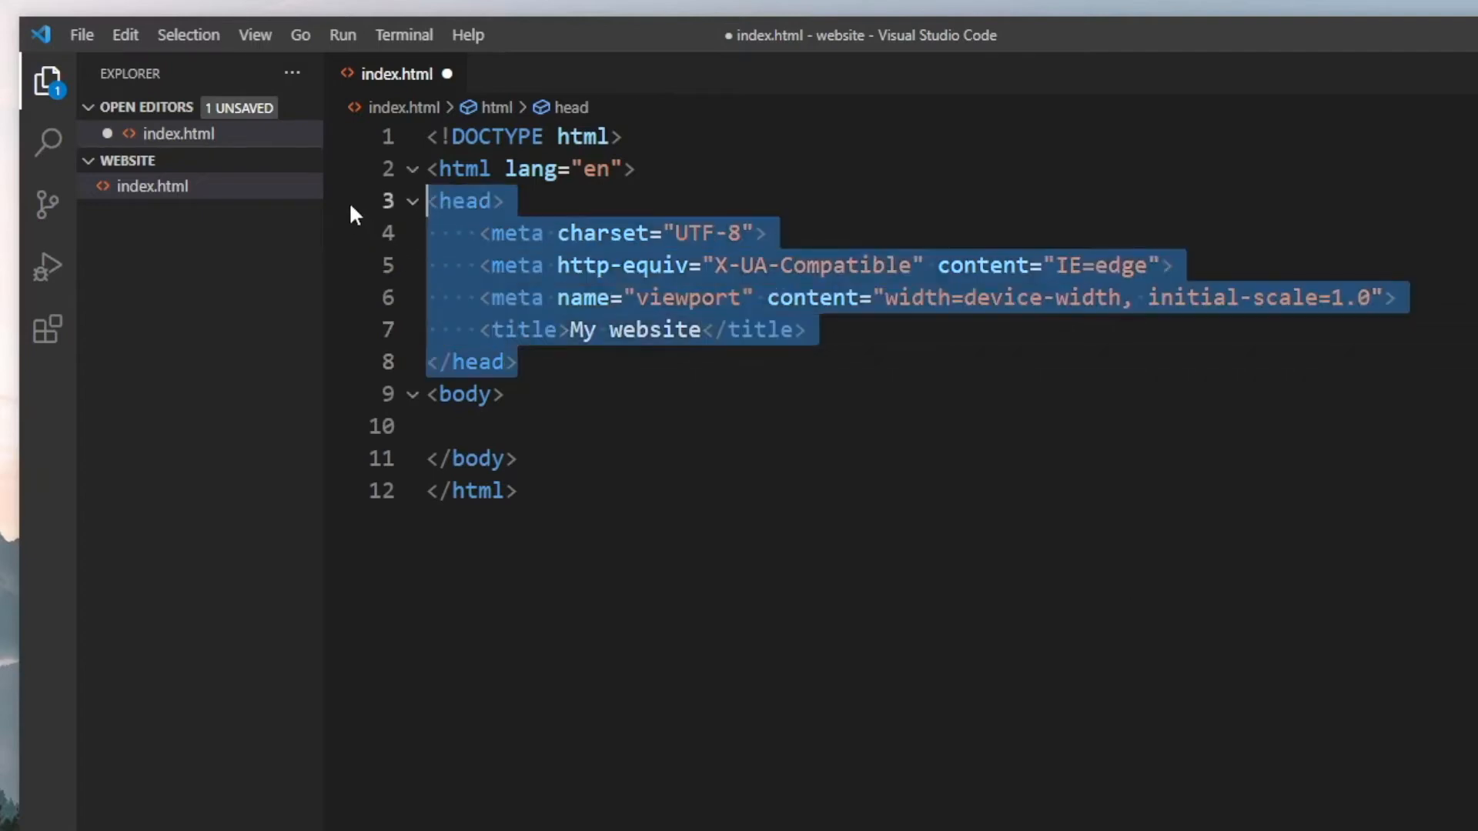
click(514, 360)
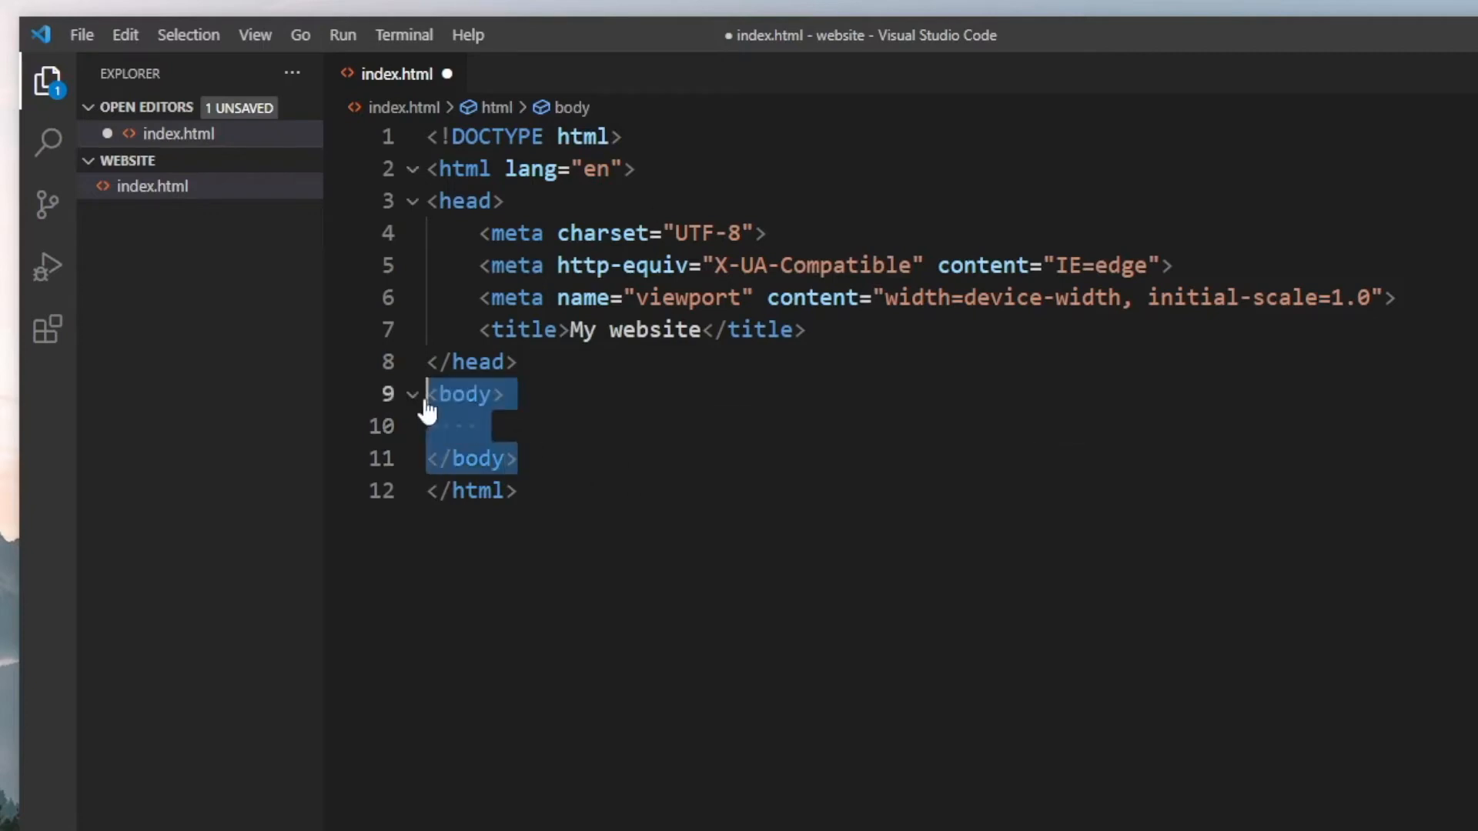
click(475, 426)
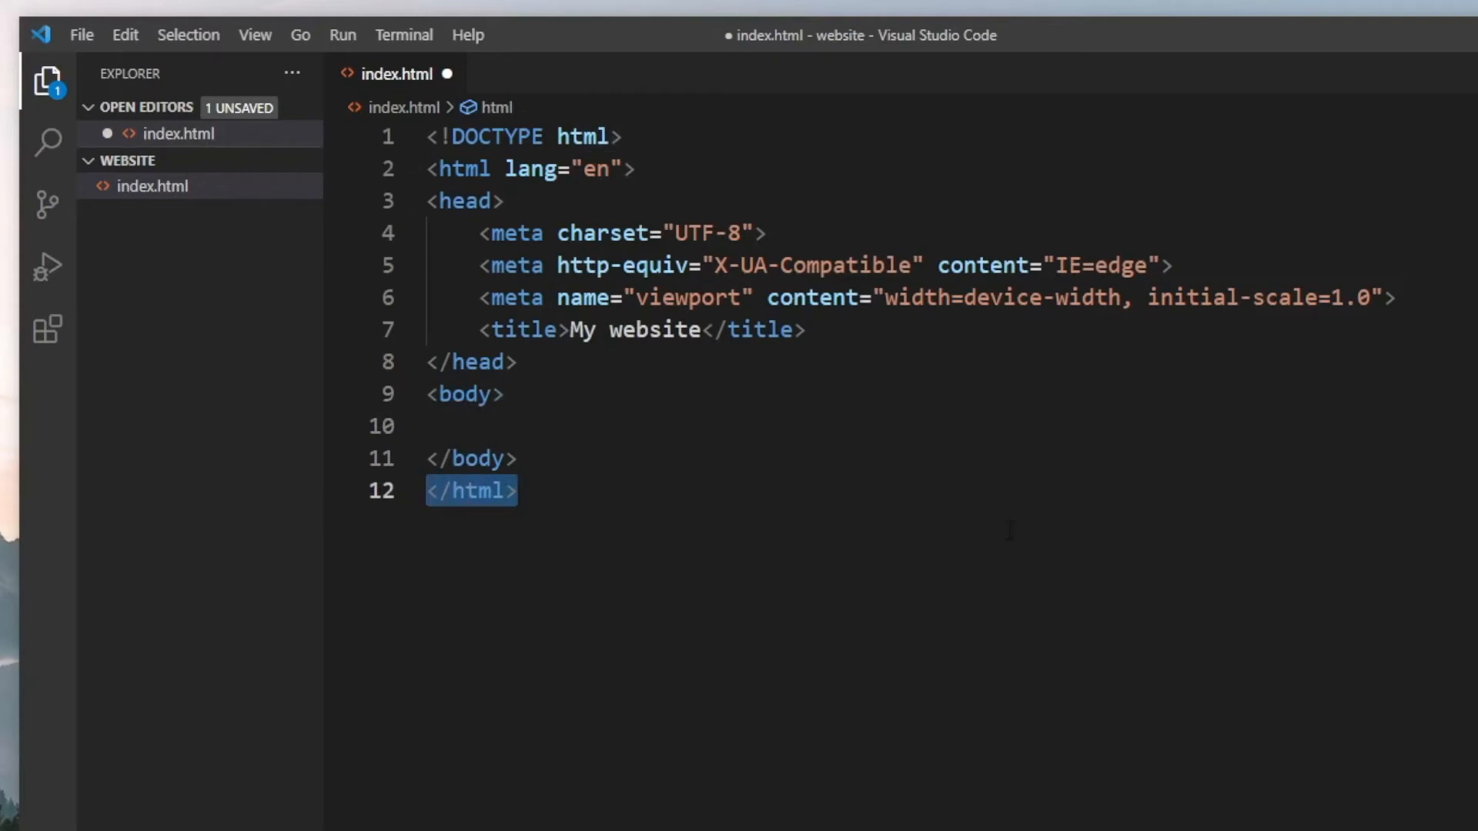
mouse_move(740, 624)
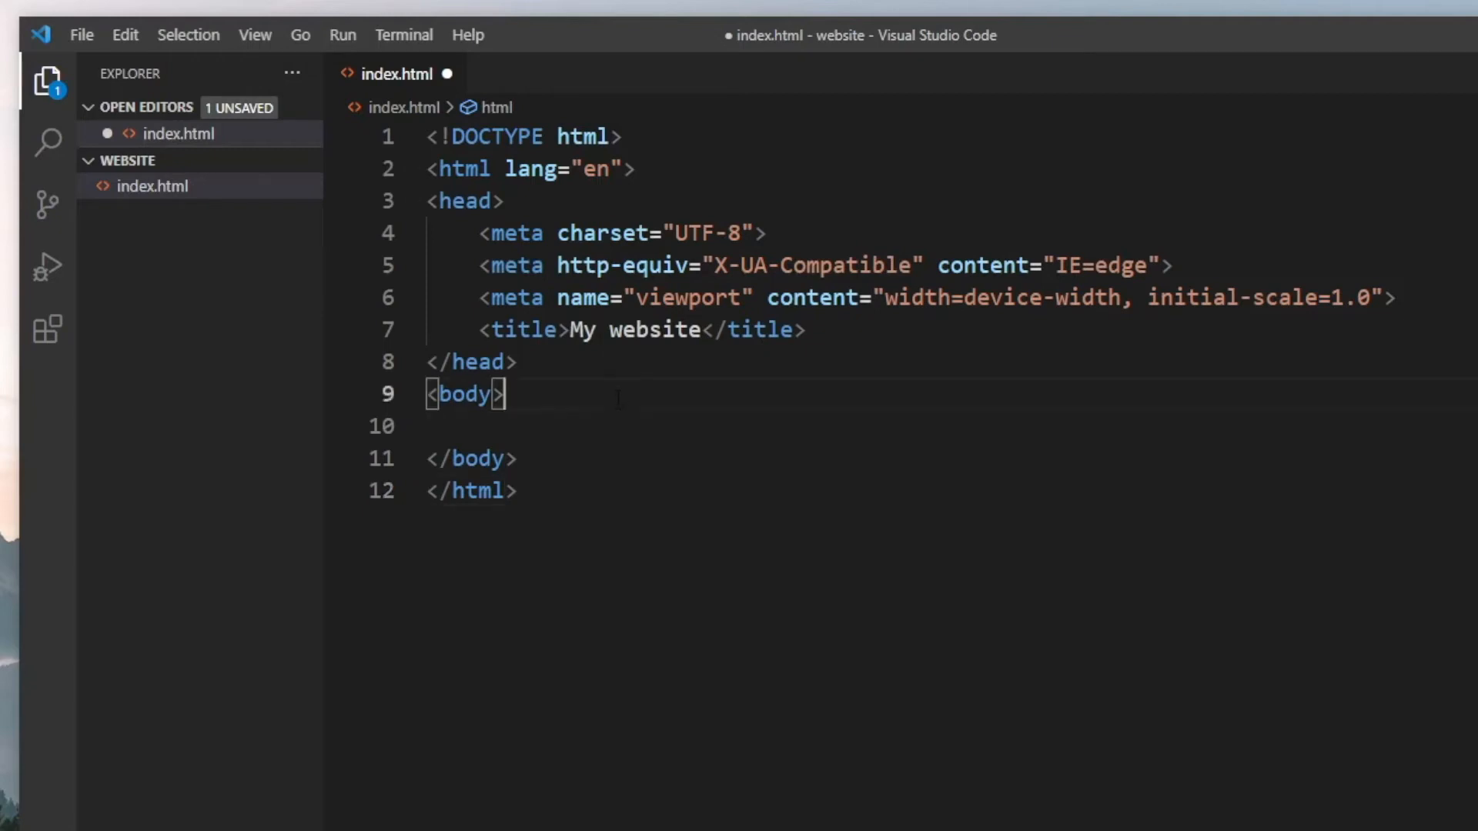
Add an empty h1 element on a new line inside the body
click(505, 394)
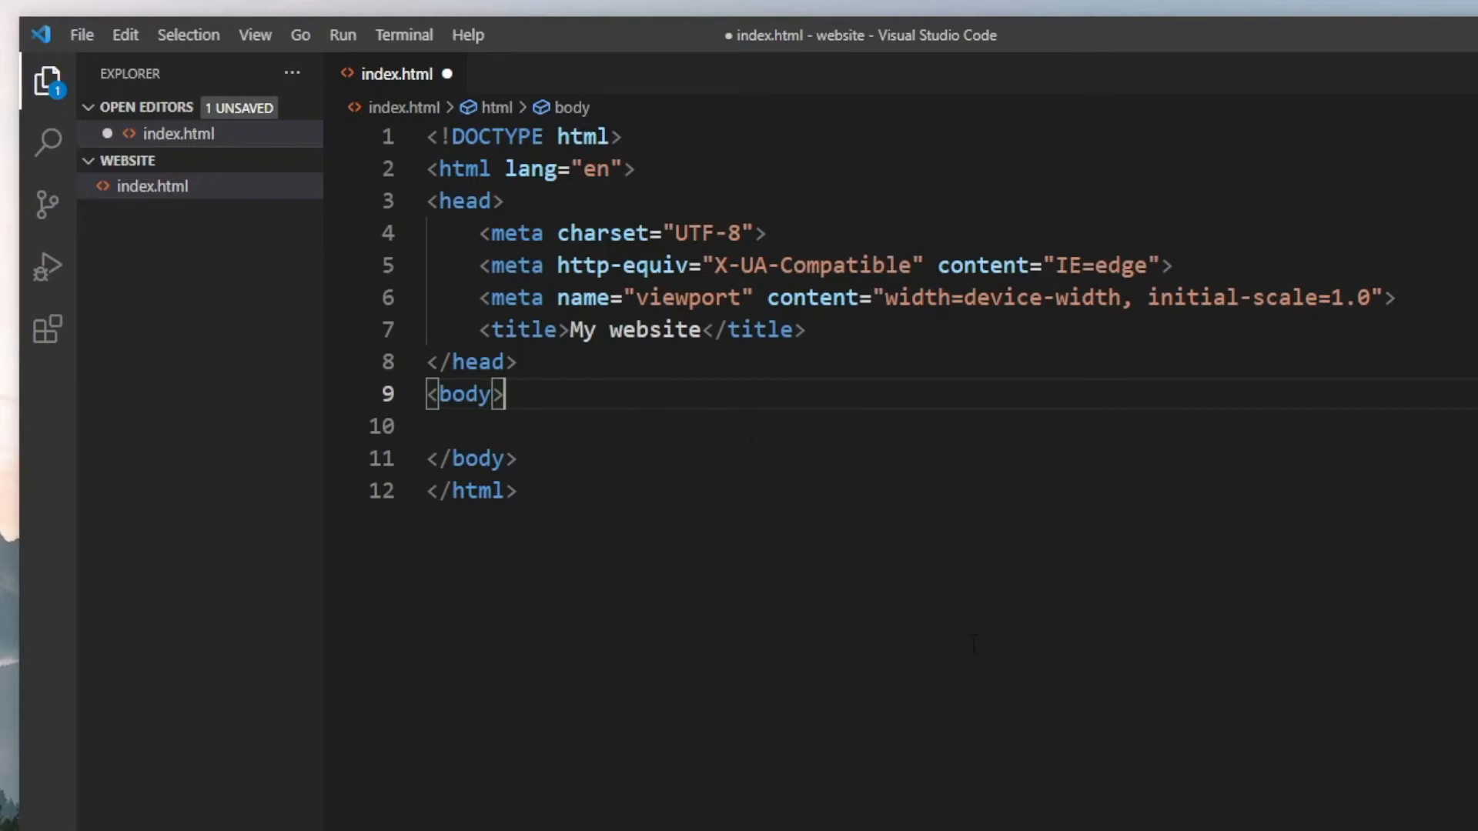
key(ctrl+s)
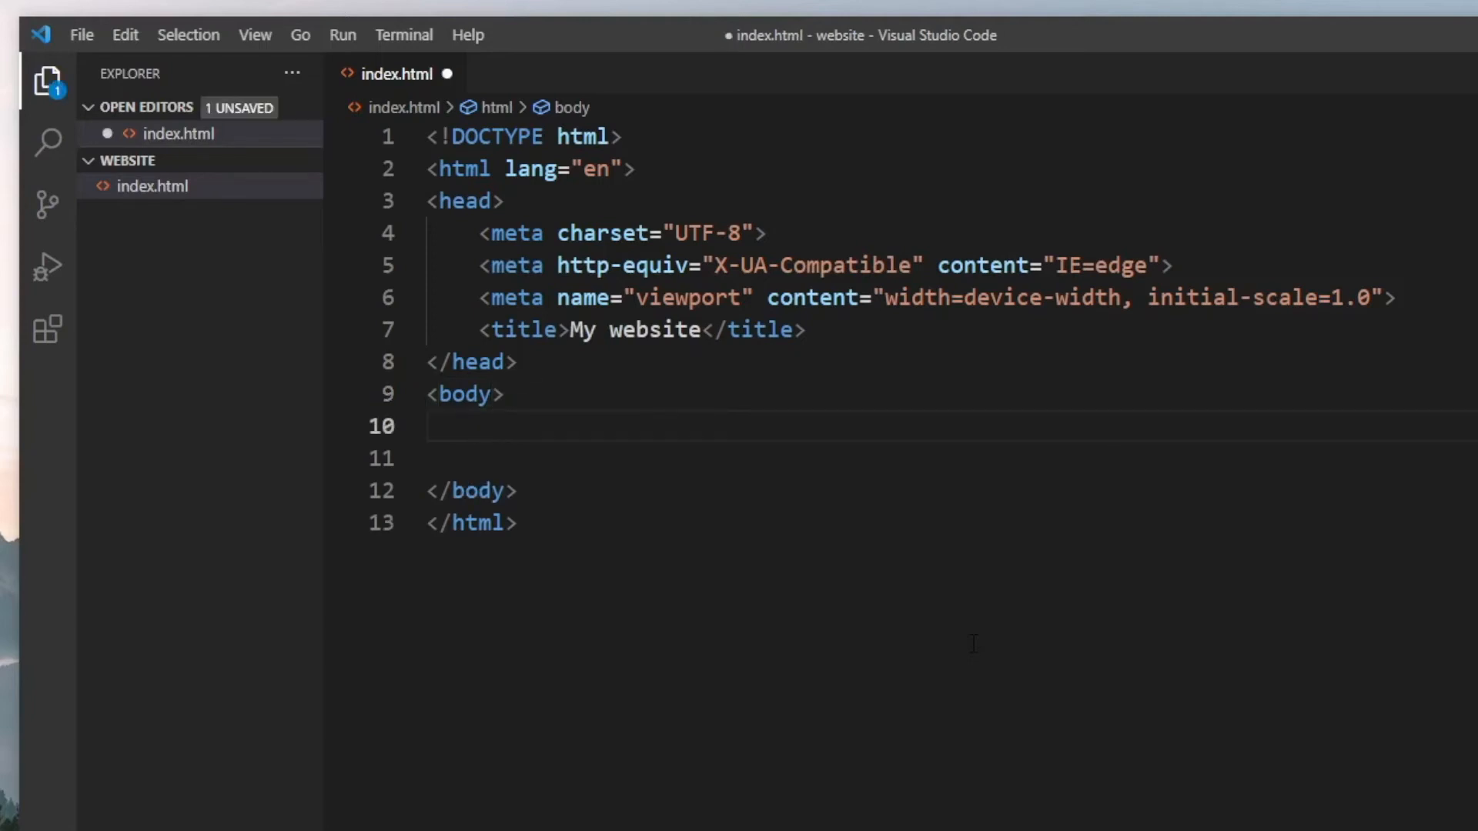
text(<)
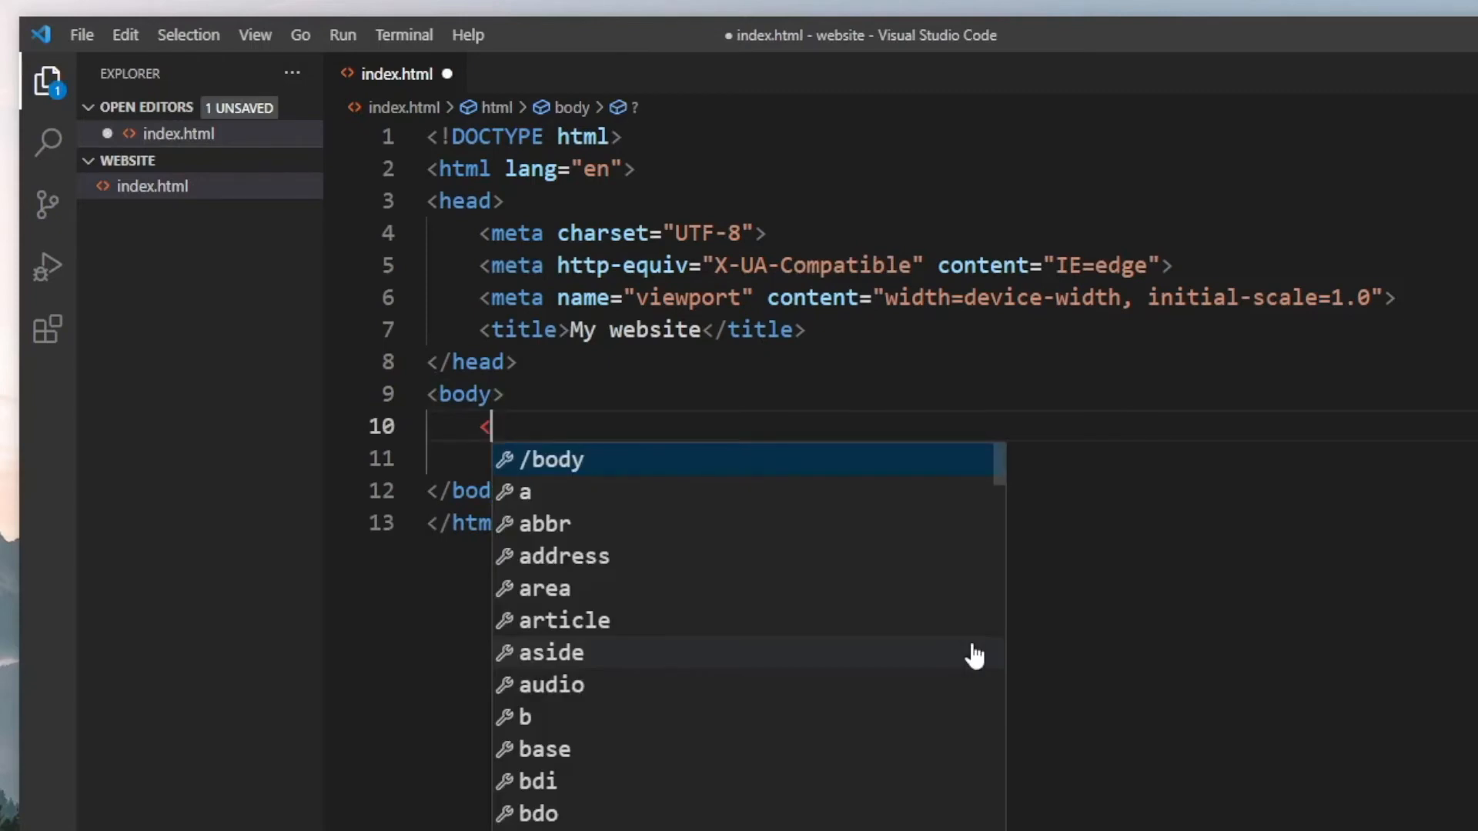
text(h1></h1>)
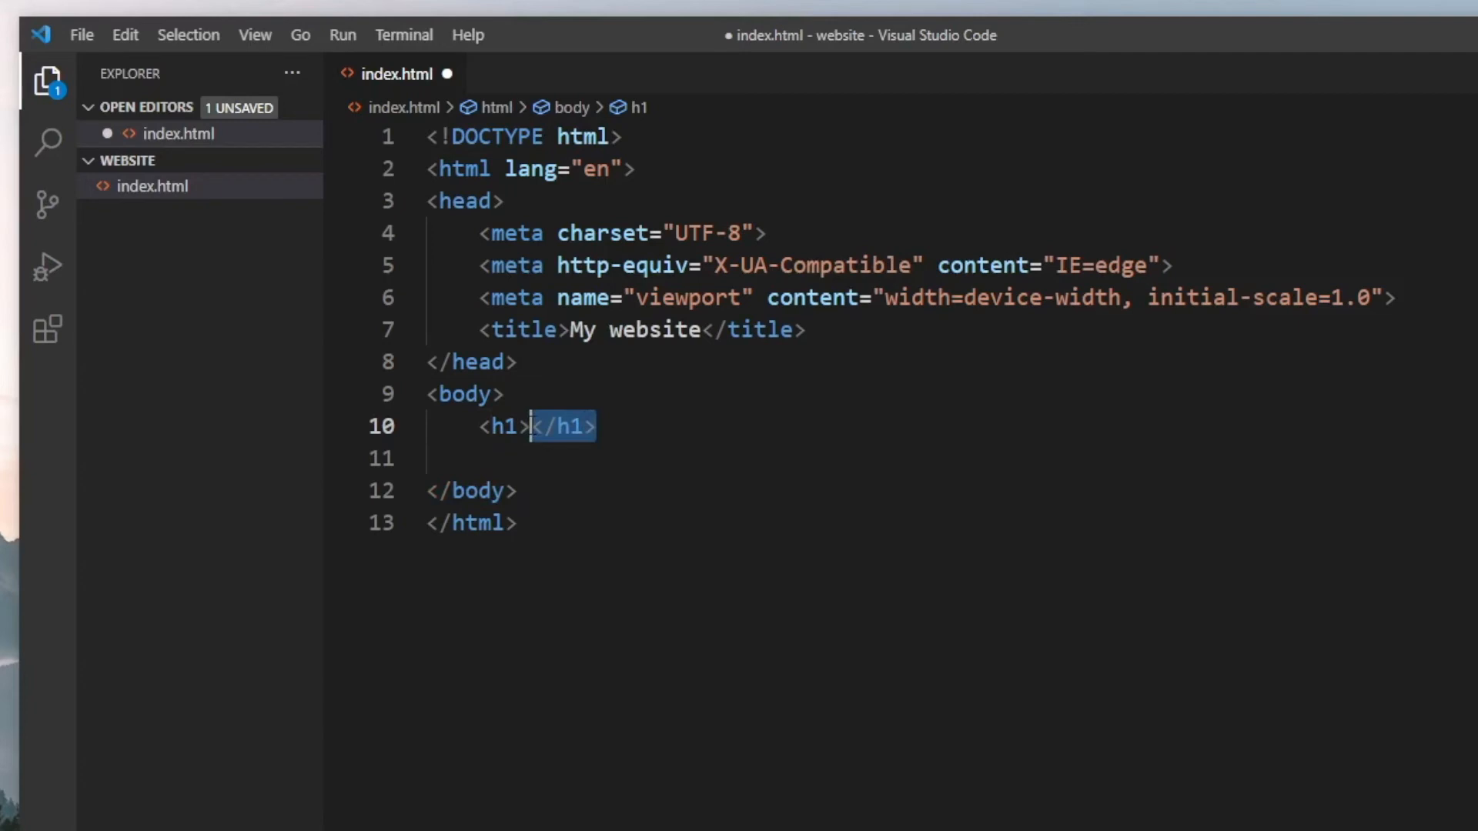
Fill the h1 with the text 'This is my website'
click(530, 426)
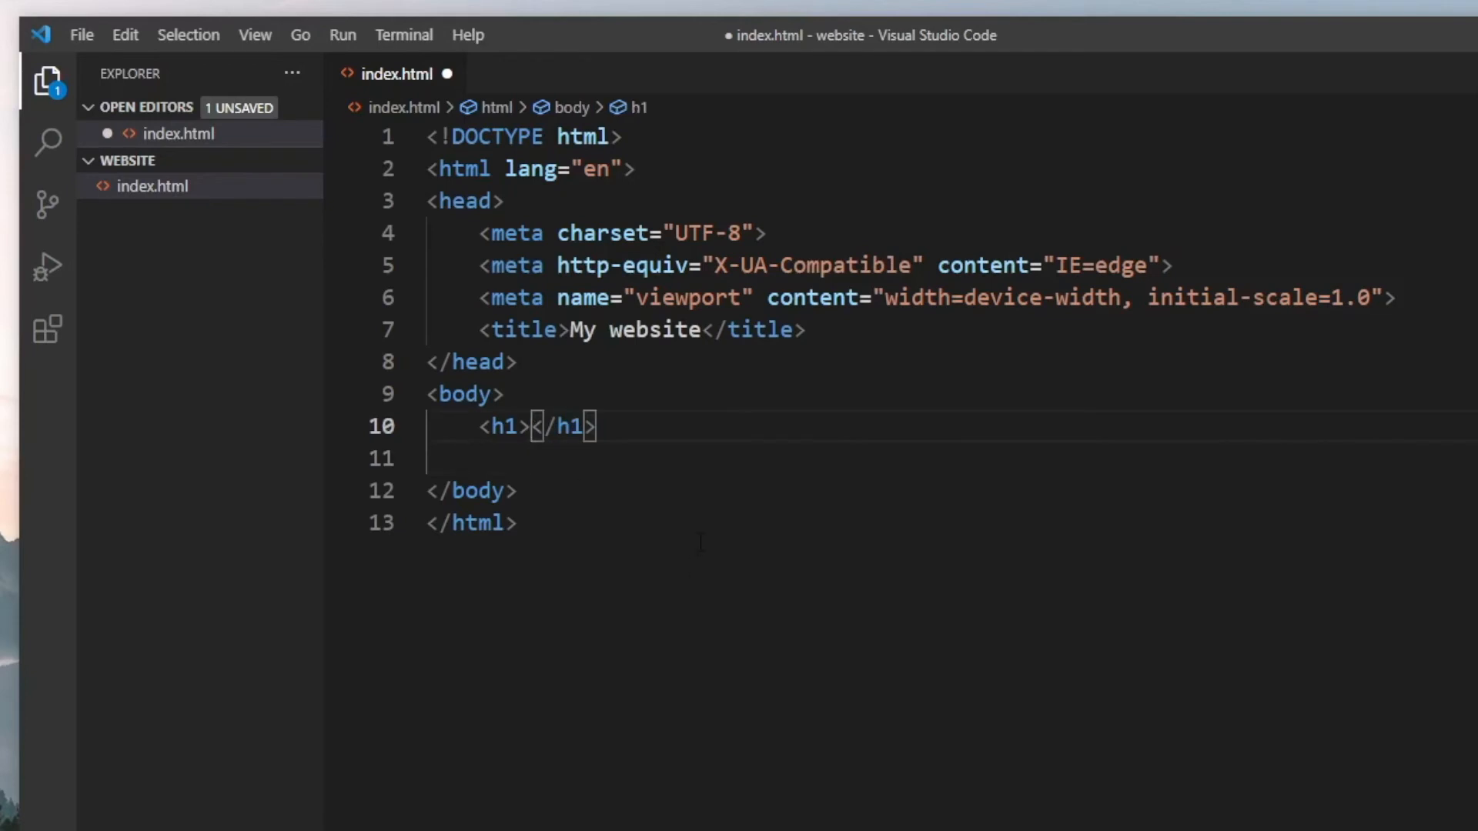
text(This is my)
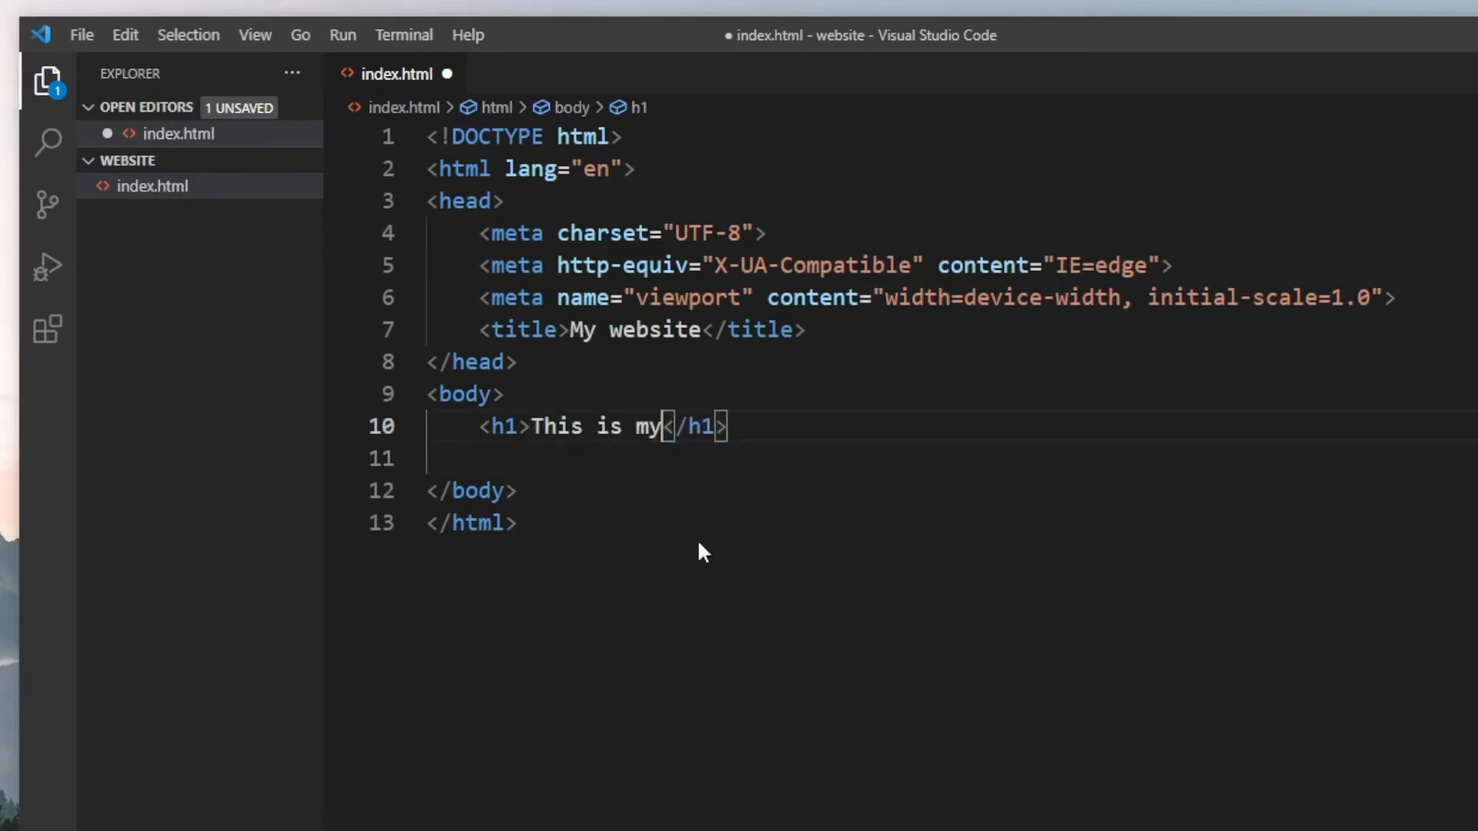
text(website)
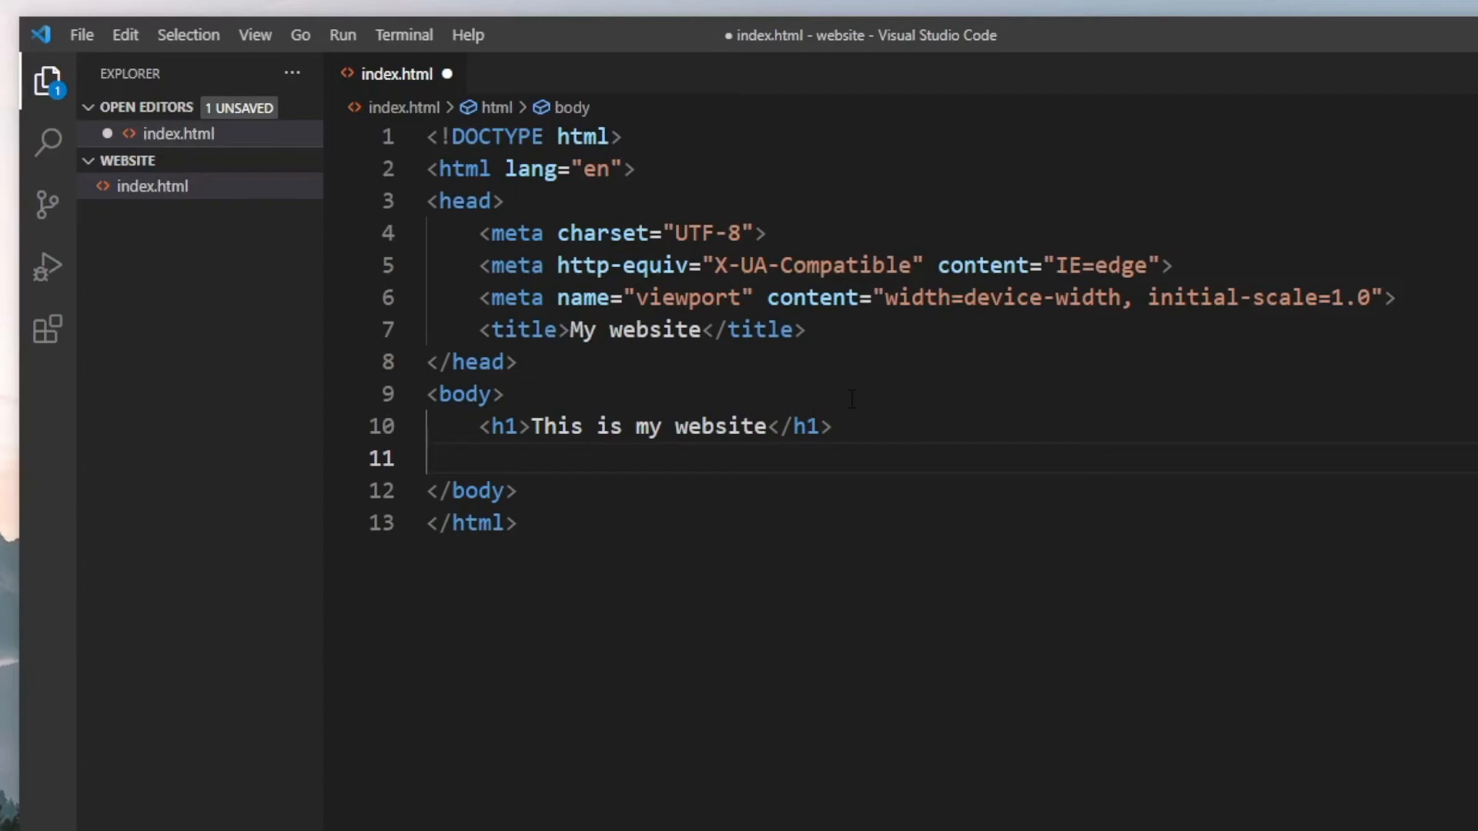
Add a paragraph 'This is some normal text.' below the heading and save index.html
text(<p></p>)
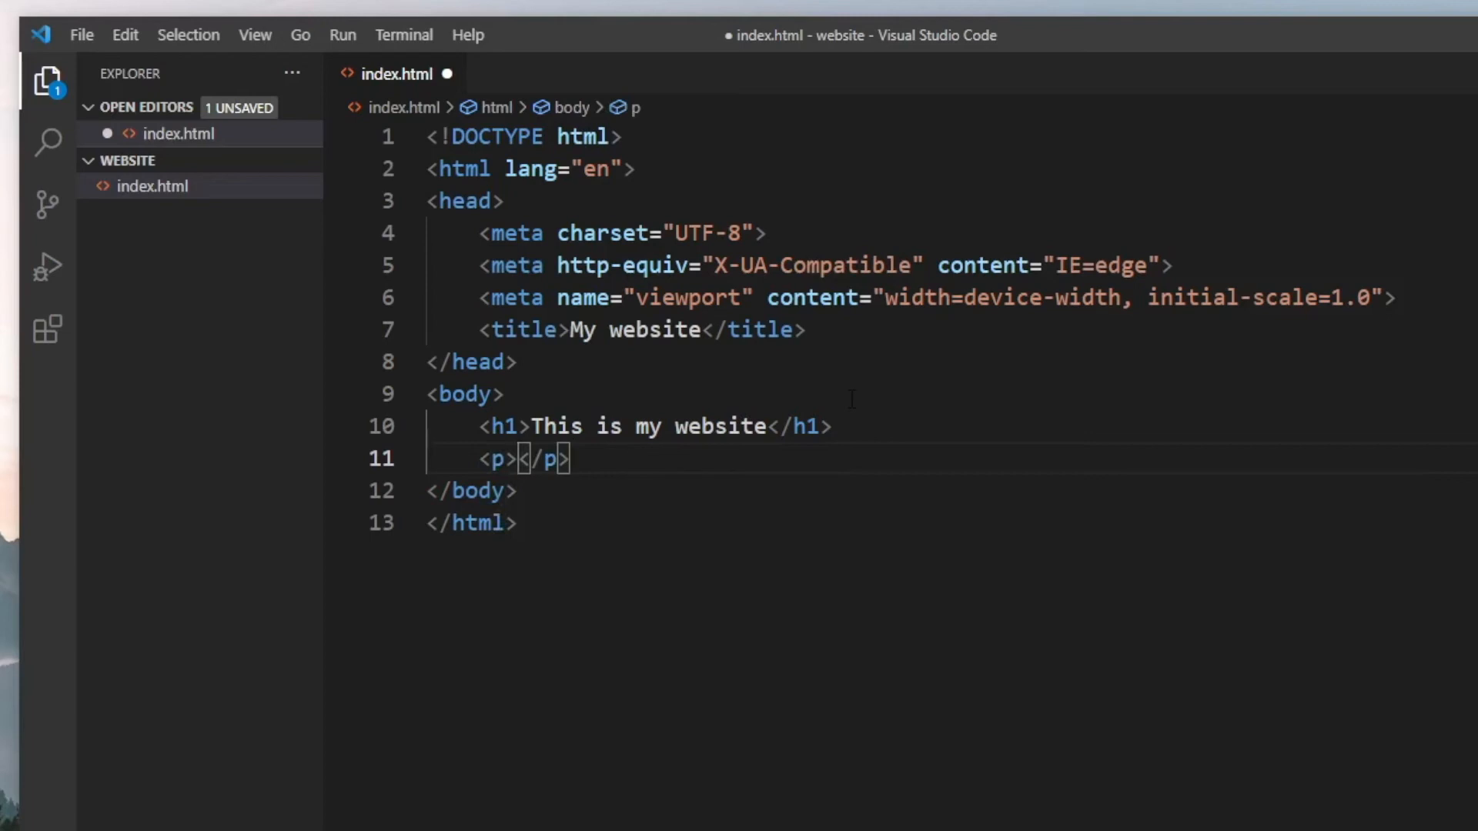
text(This)
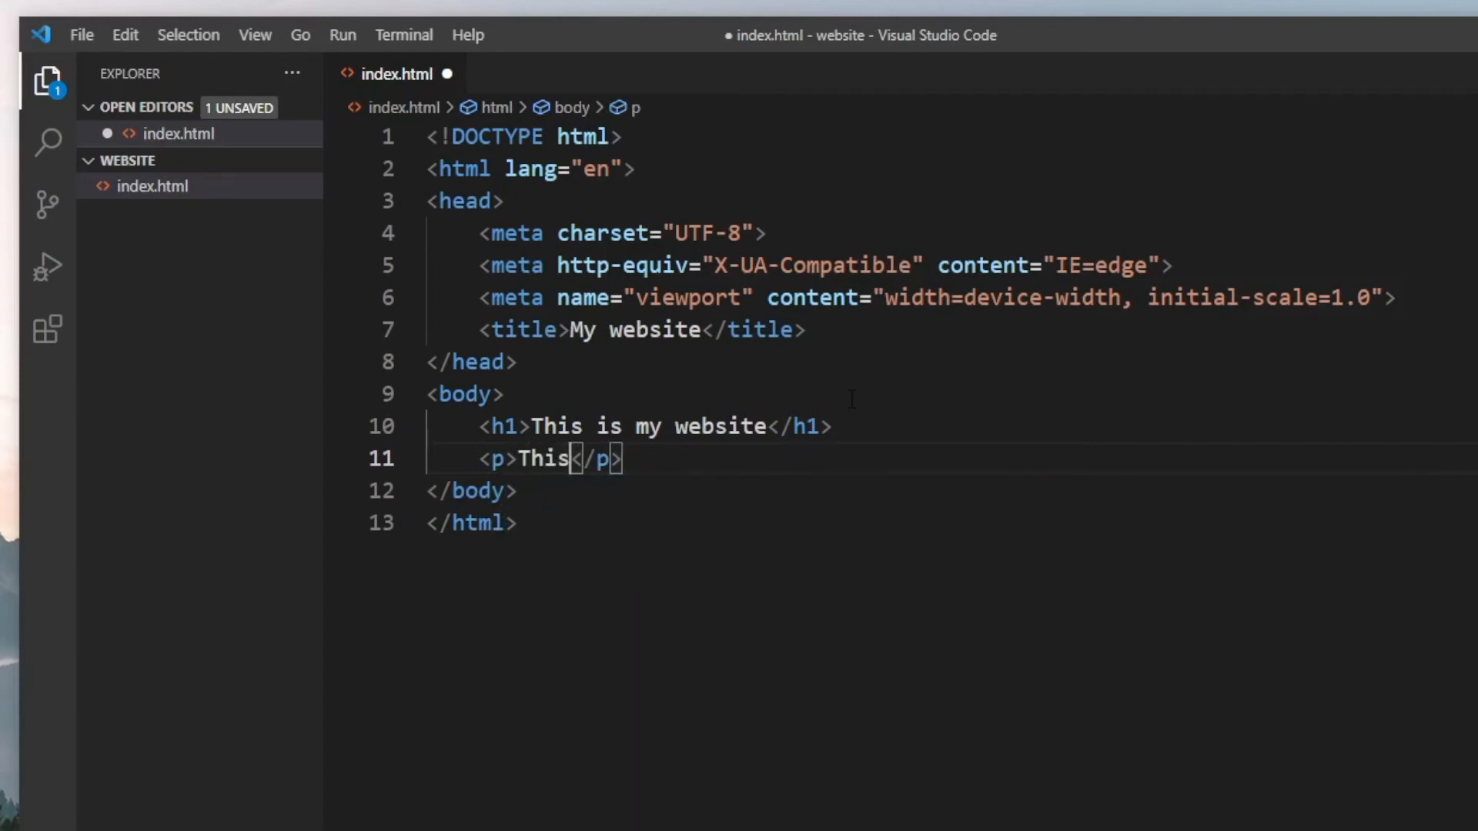
text(is some normal)
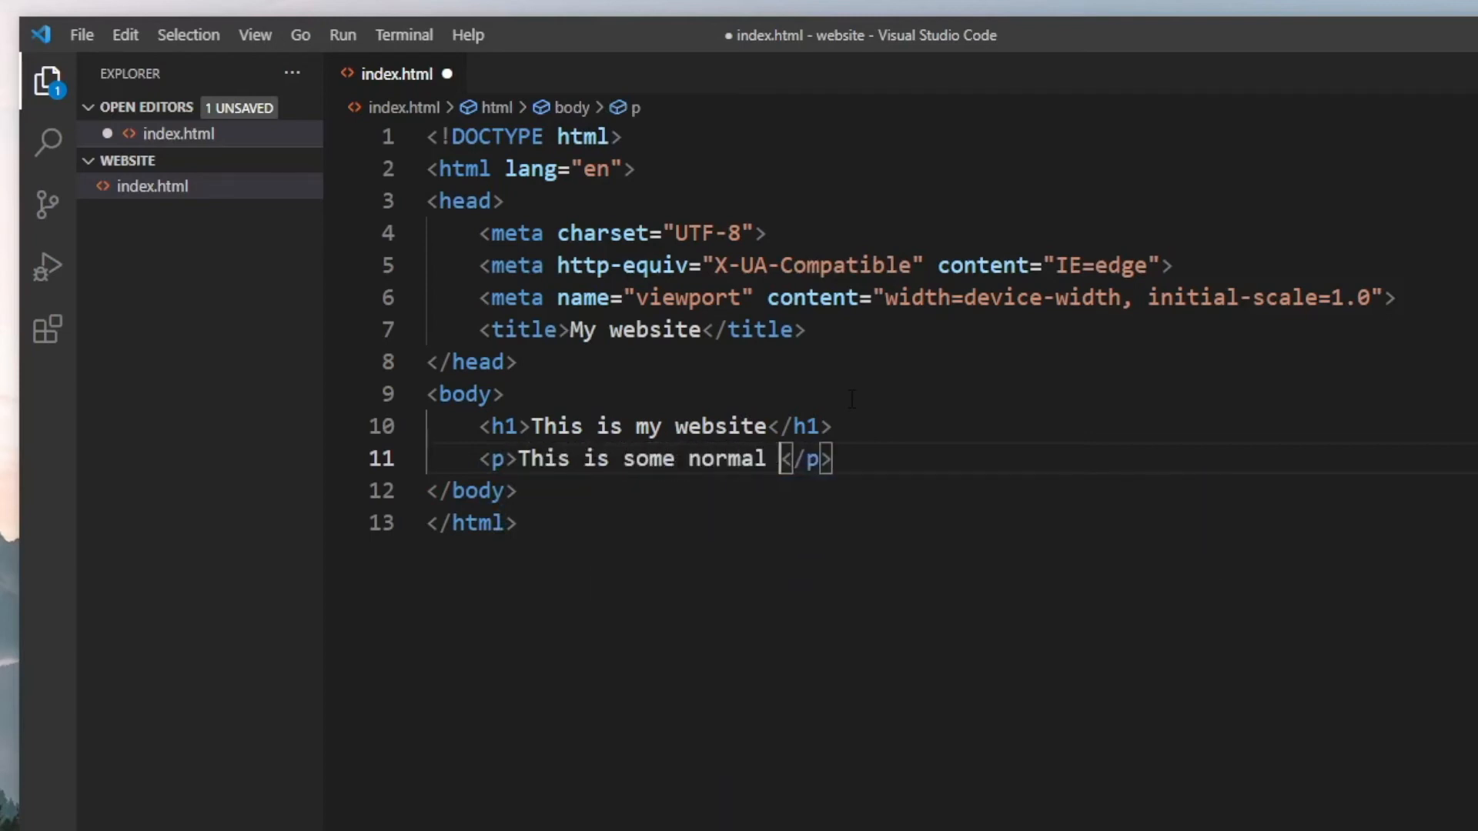
text(text)
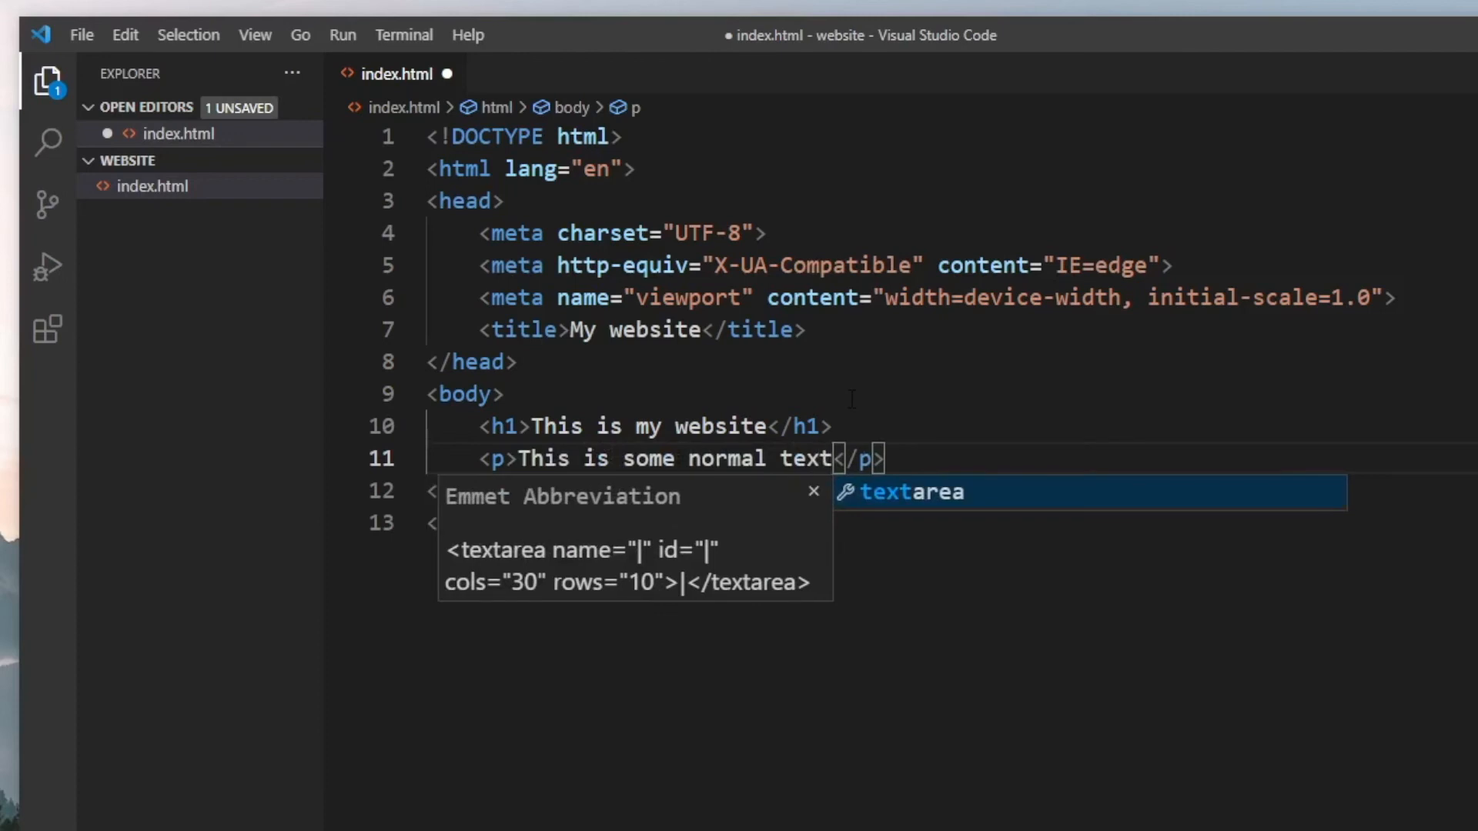
text(.)
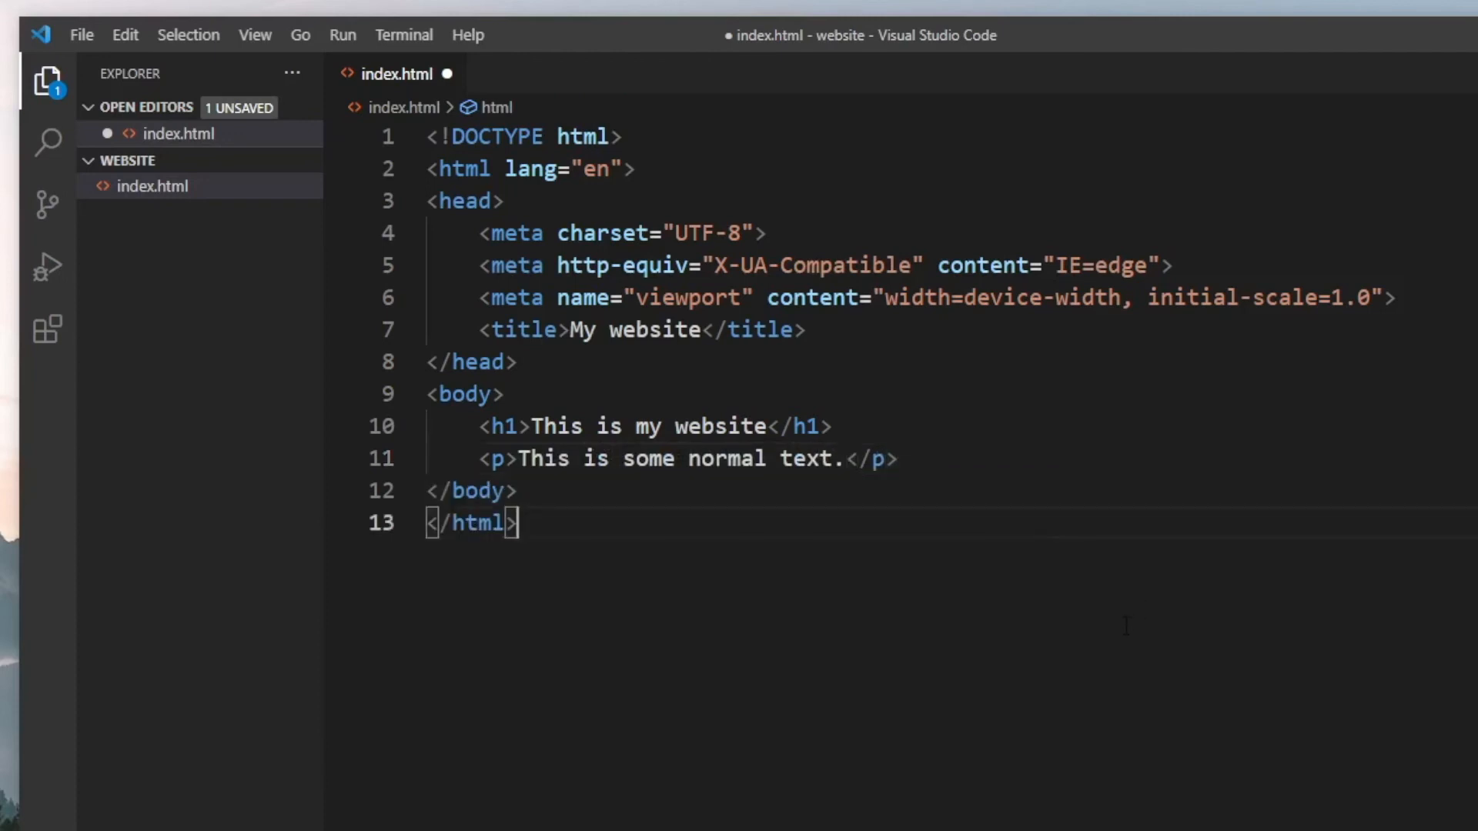
key(ctrl+s)
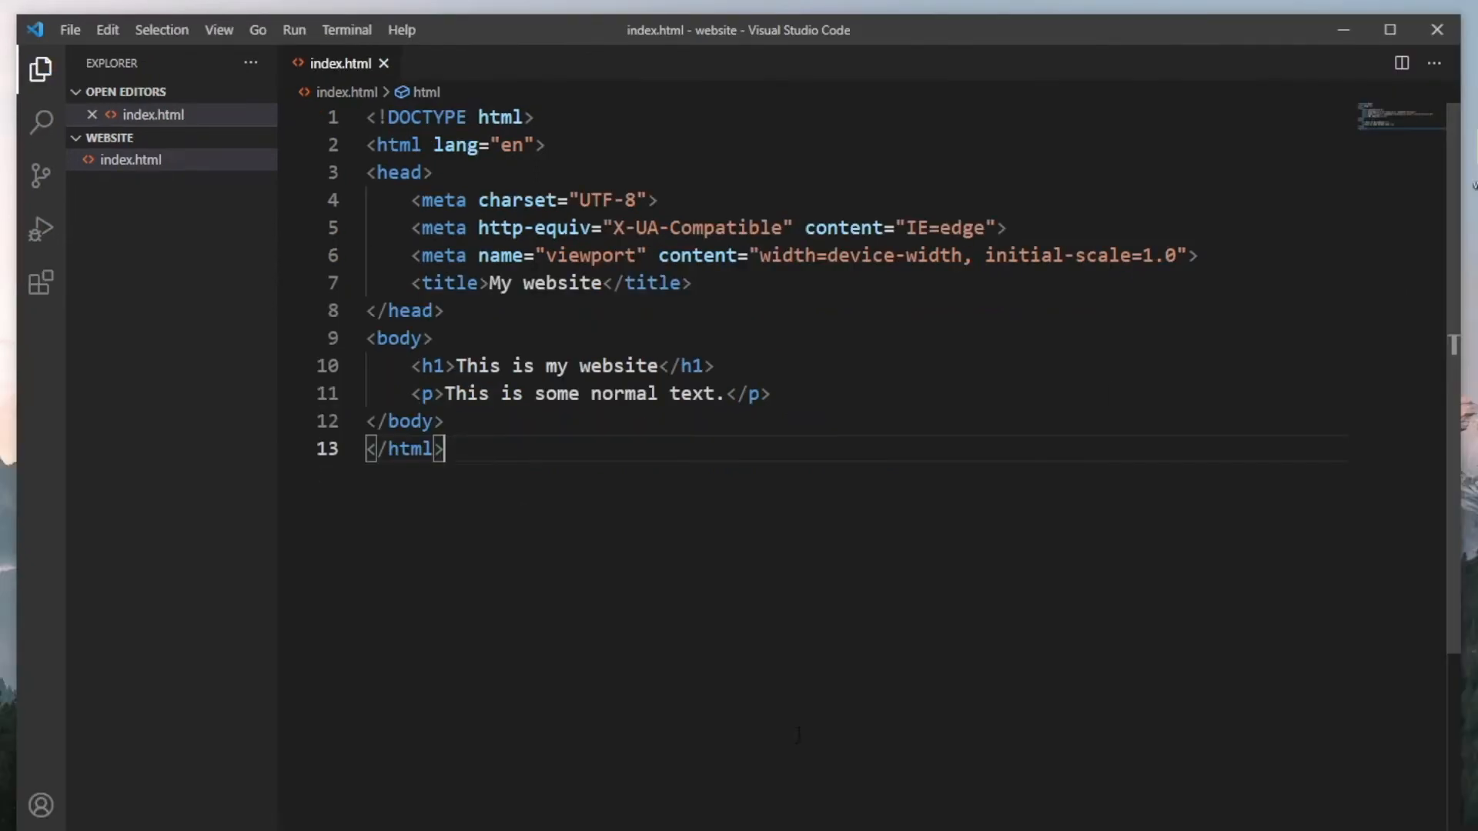
mouse_move(208, 184)
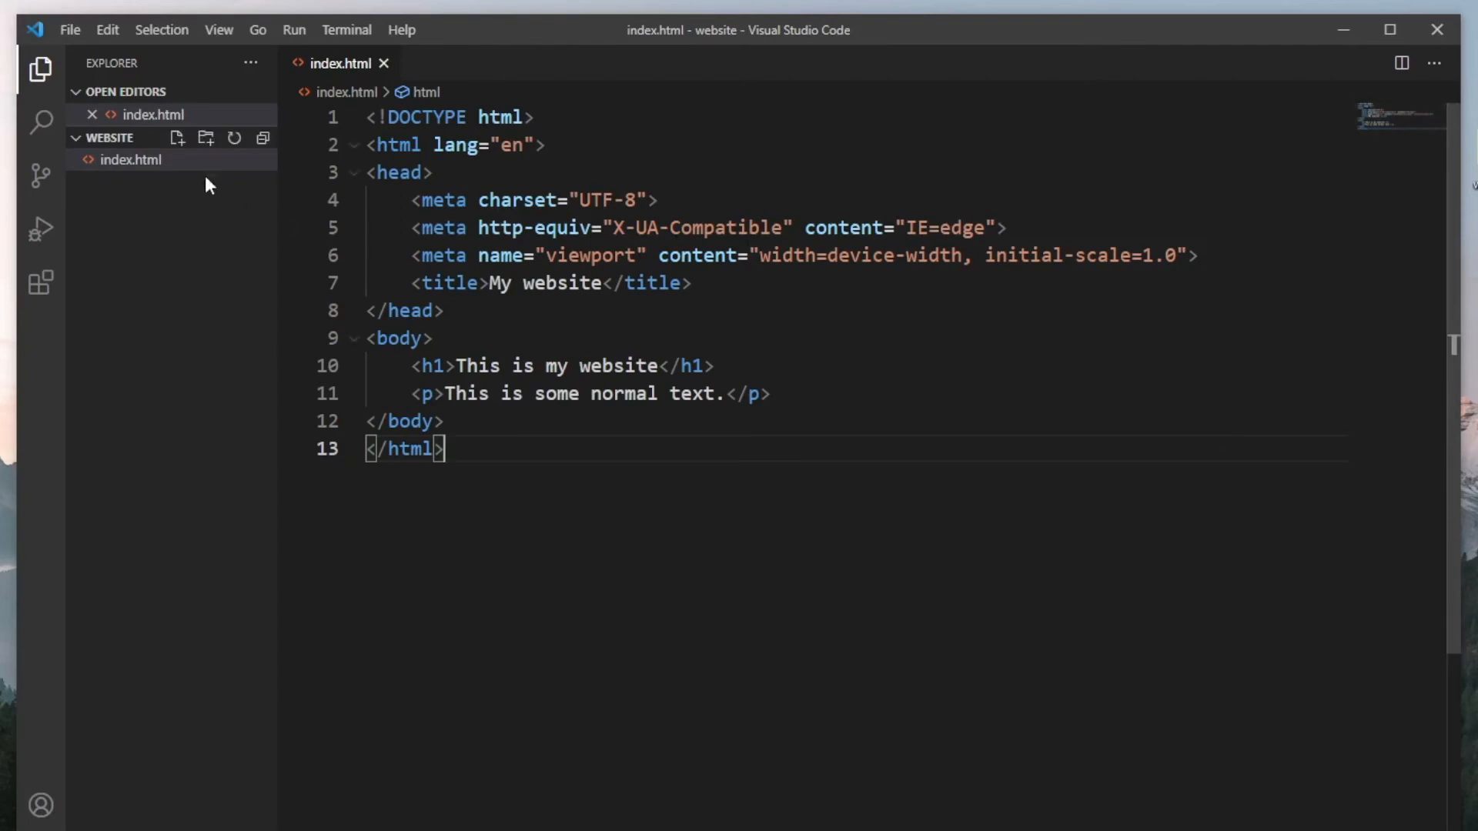
Reveal index.html's website folder in File Explorer from the sidebar context menu
right_click(129, 158)
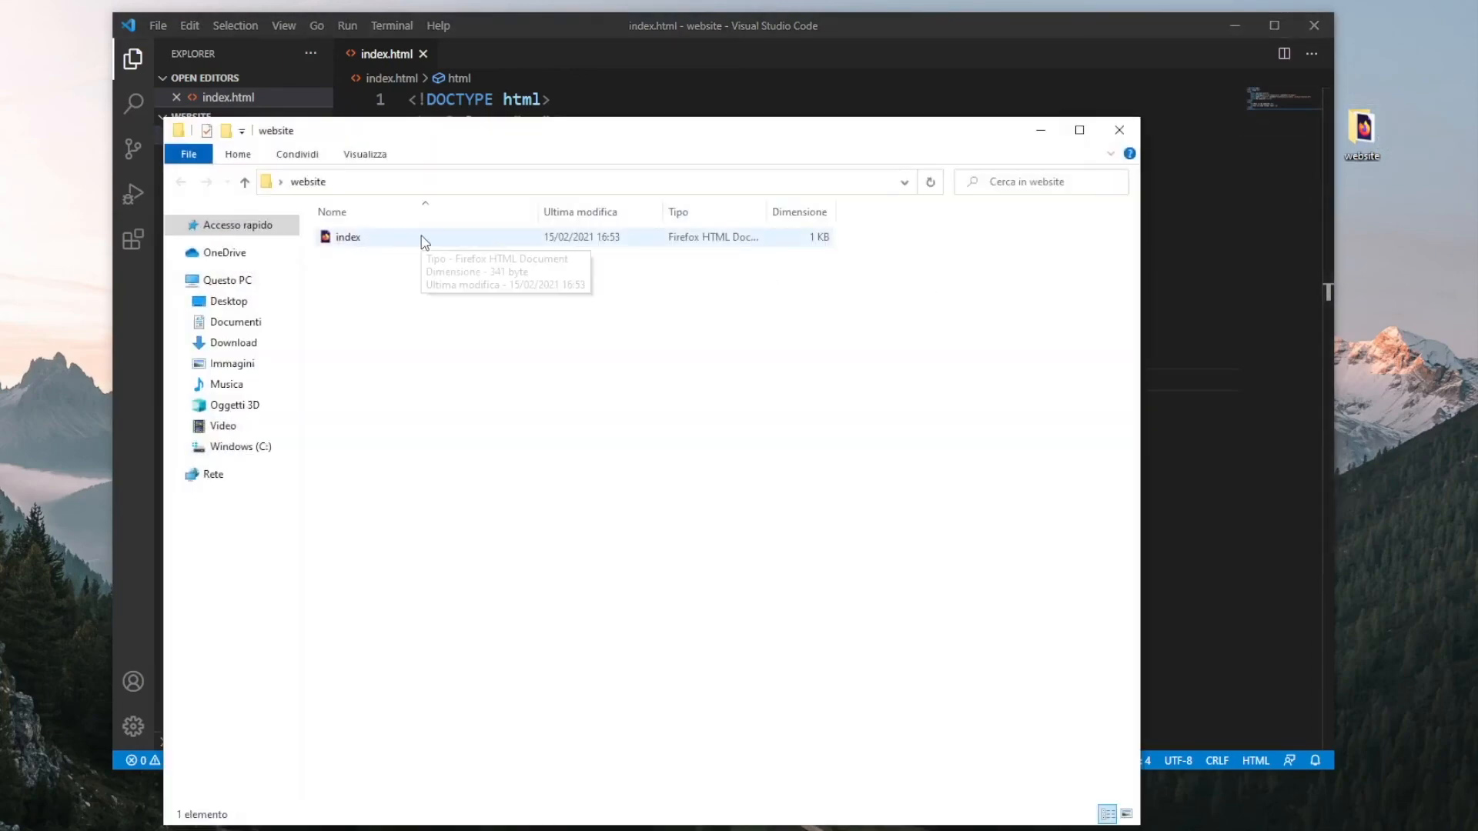
Open index.html in Firefox to view the heading and paragraph
double_click(348, 237)
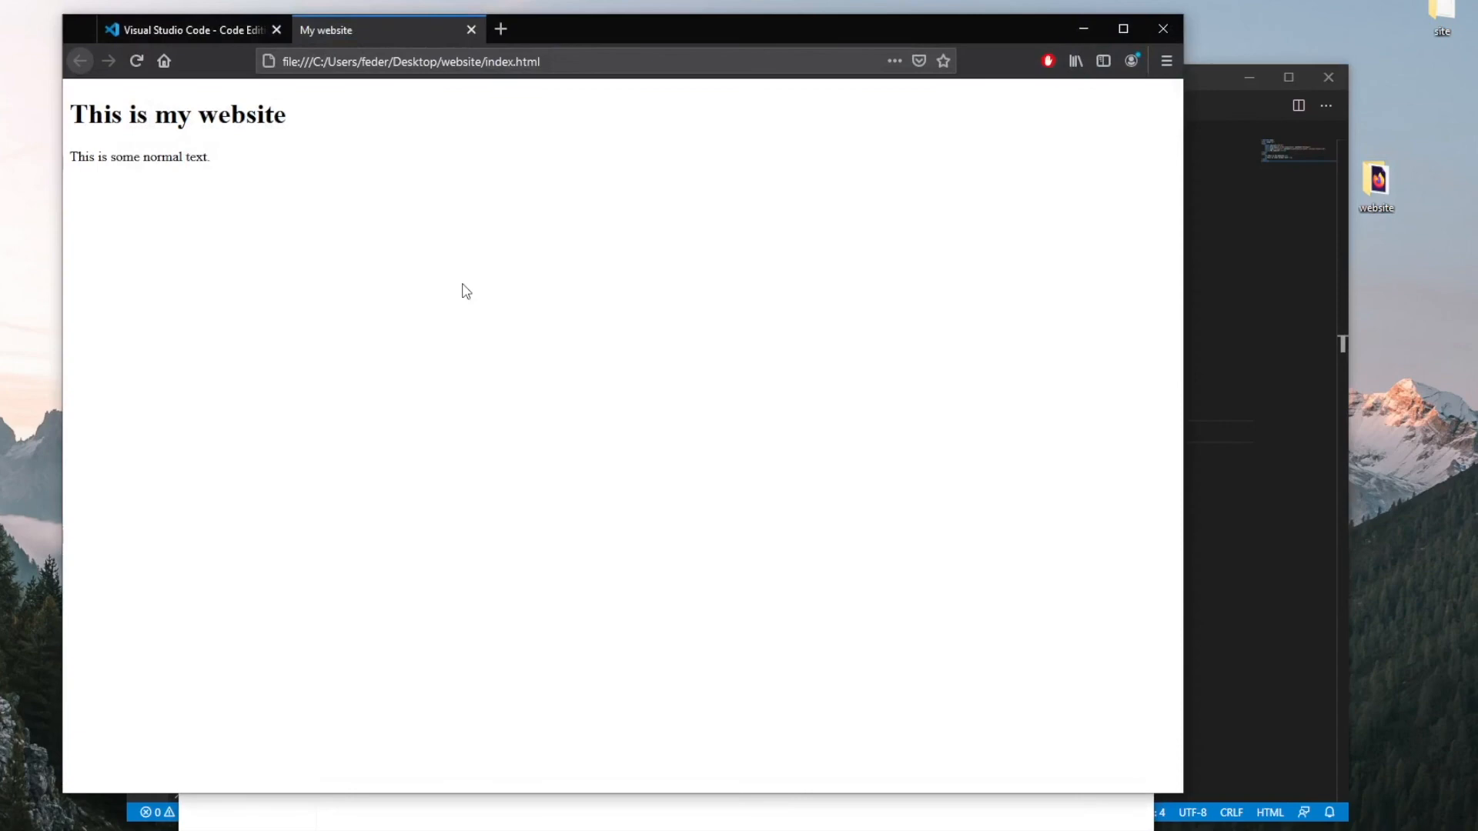
mouse_move(306, 194)
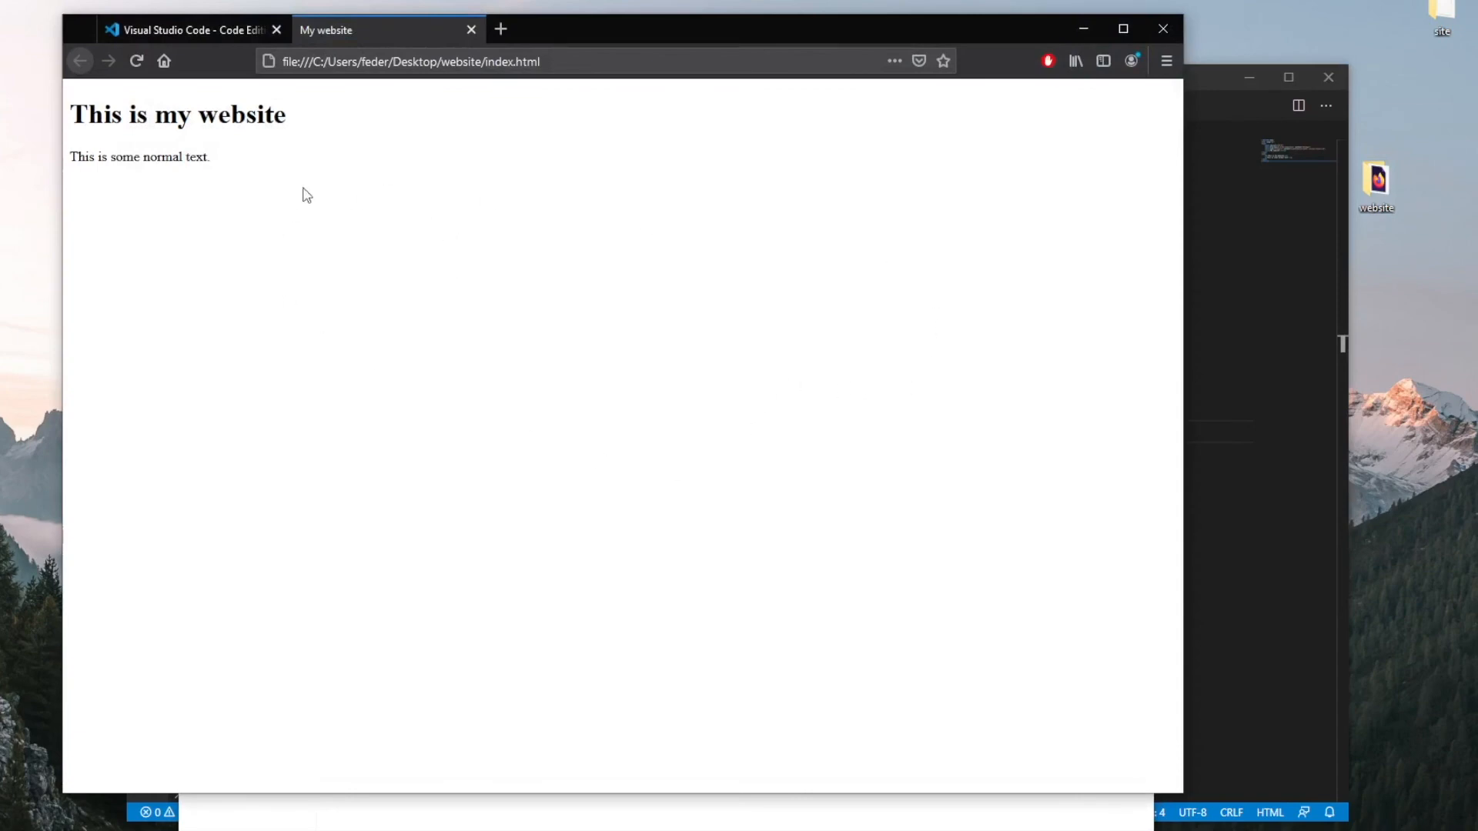
mouse_move(696, 117)
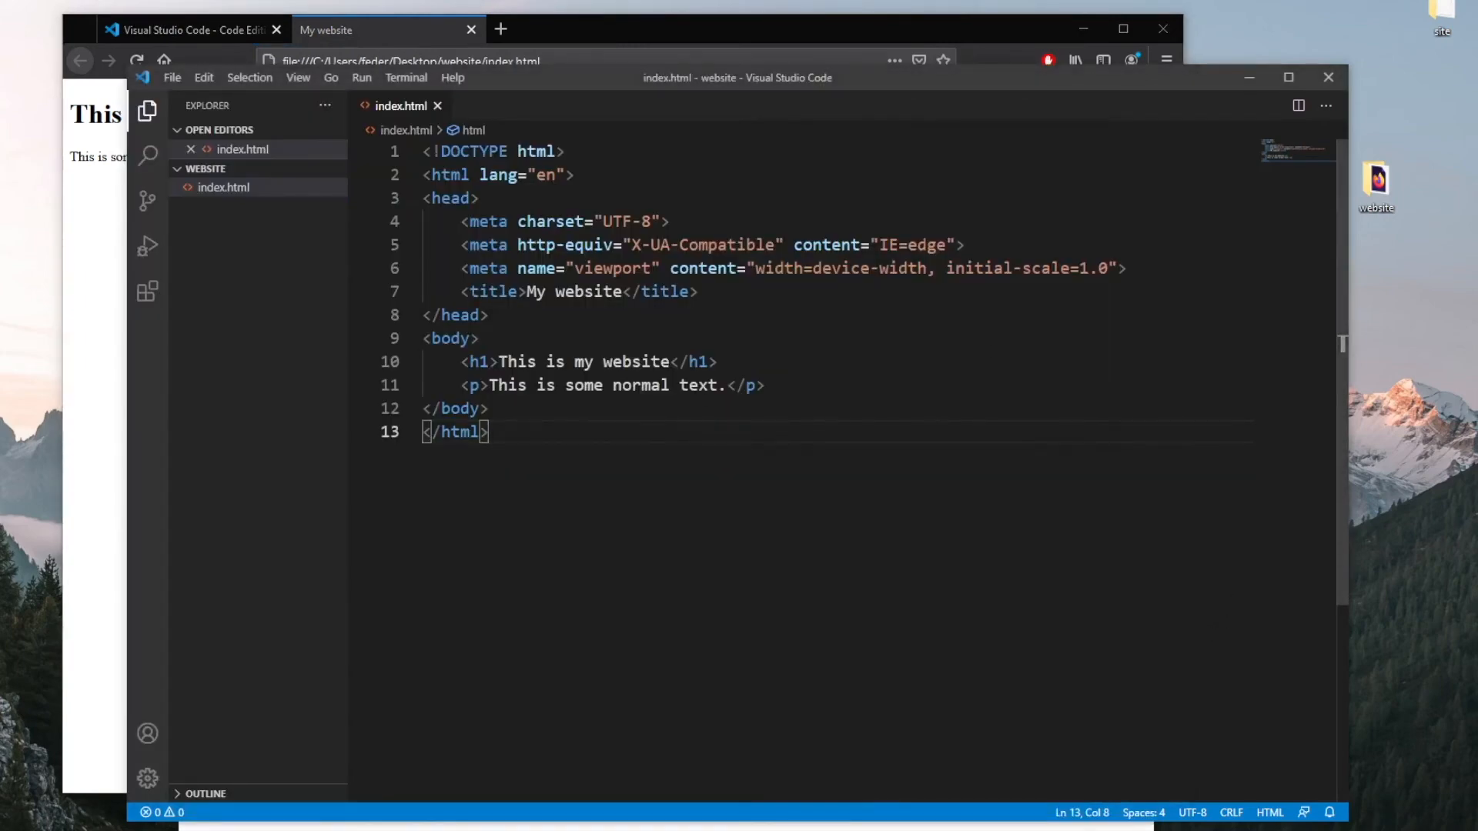
Type stray letters into the paragraph and trim them so it reads 'This is some normalas text.'
text(as fdasdf sadf asd)
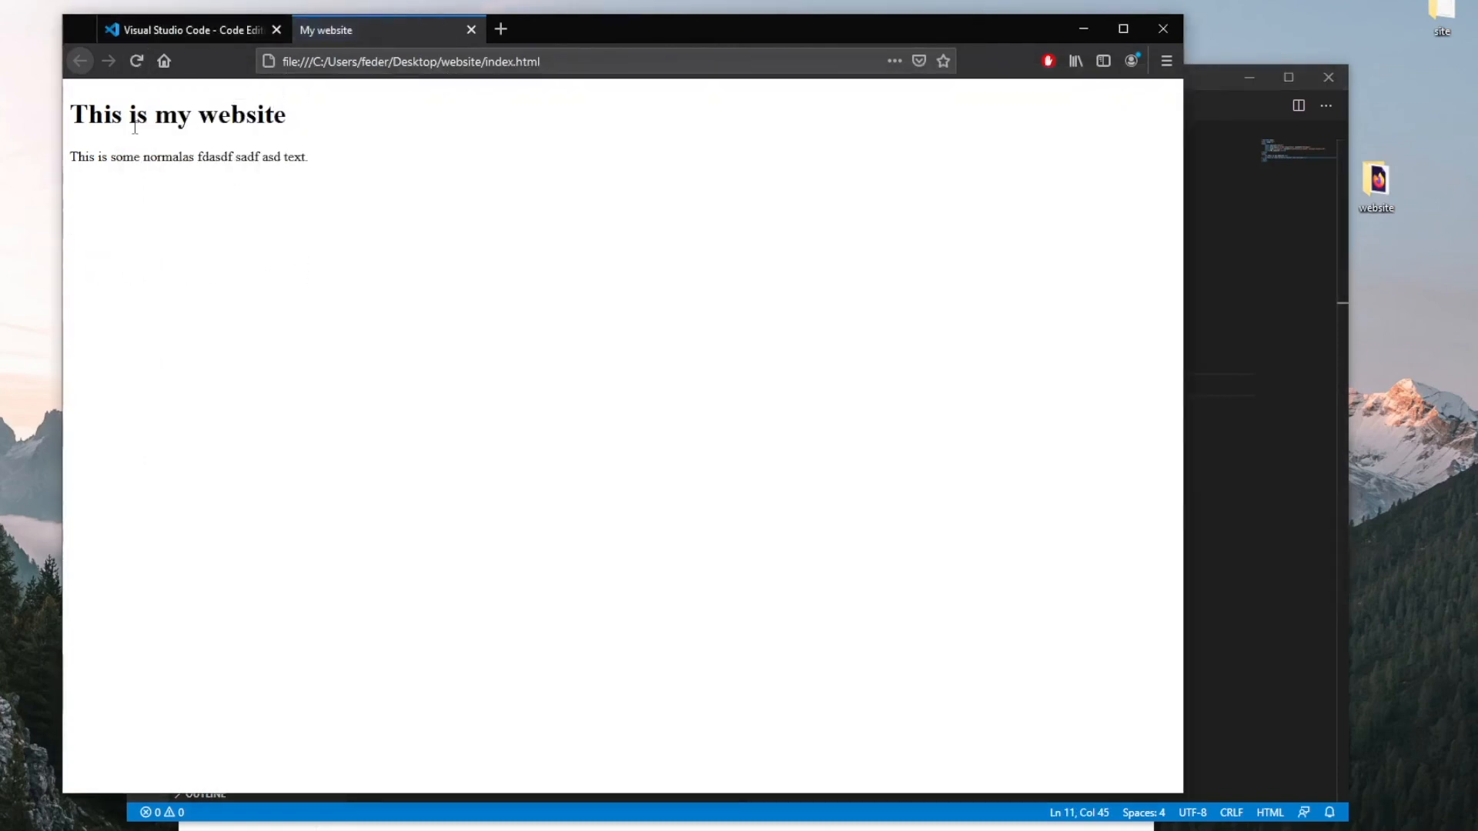
drag(194, 157, 309, 157)
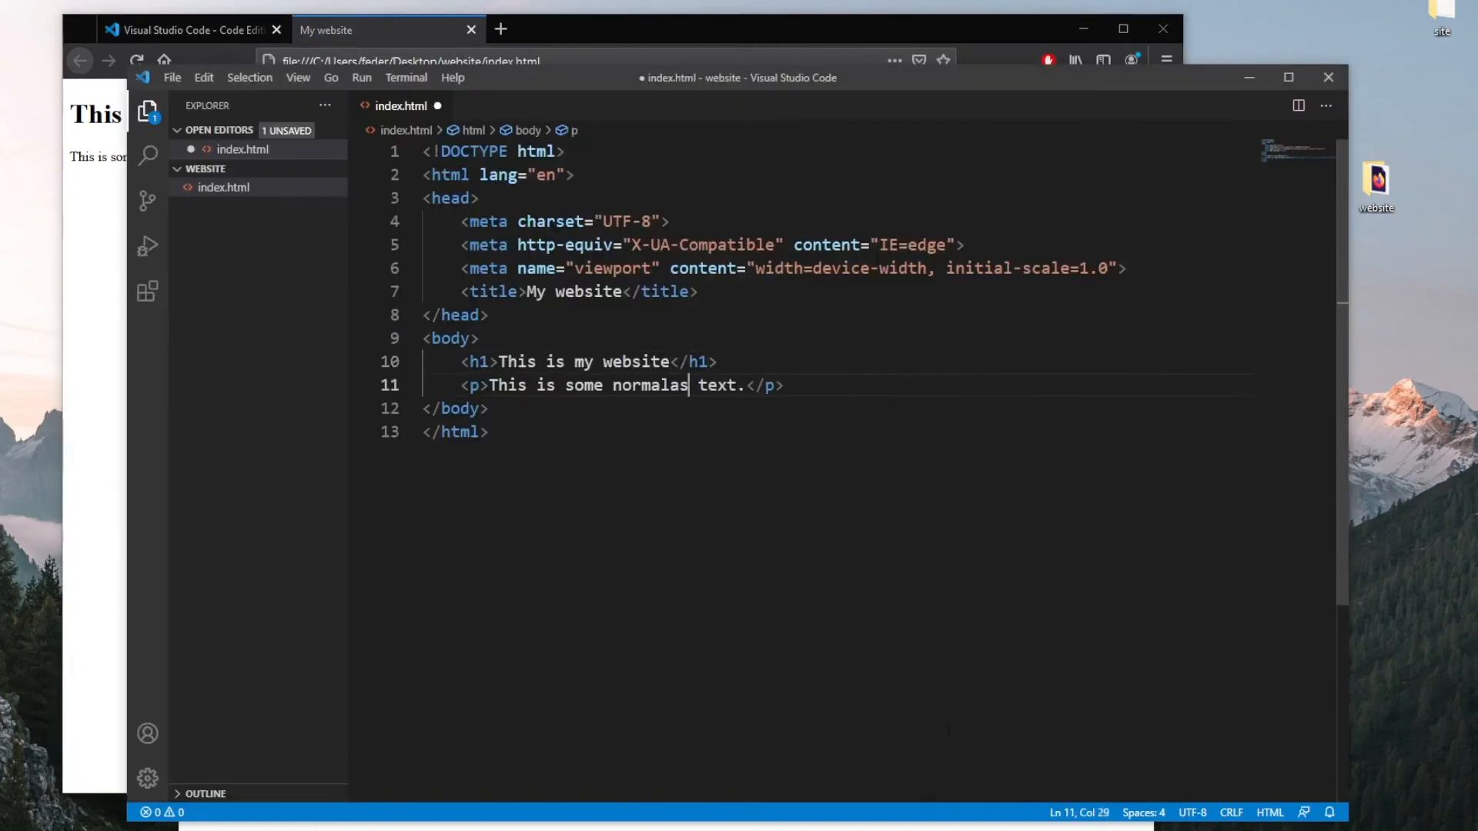
Save index.html and launch Live Server so Firefox shows it at 127.0.0.1:5500
key(ctrl+s)
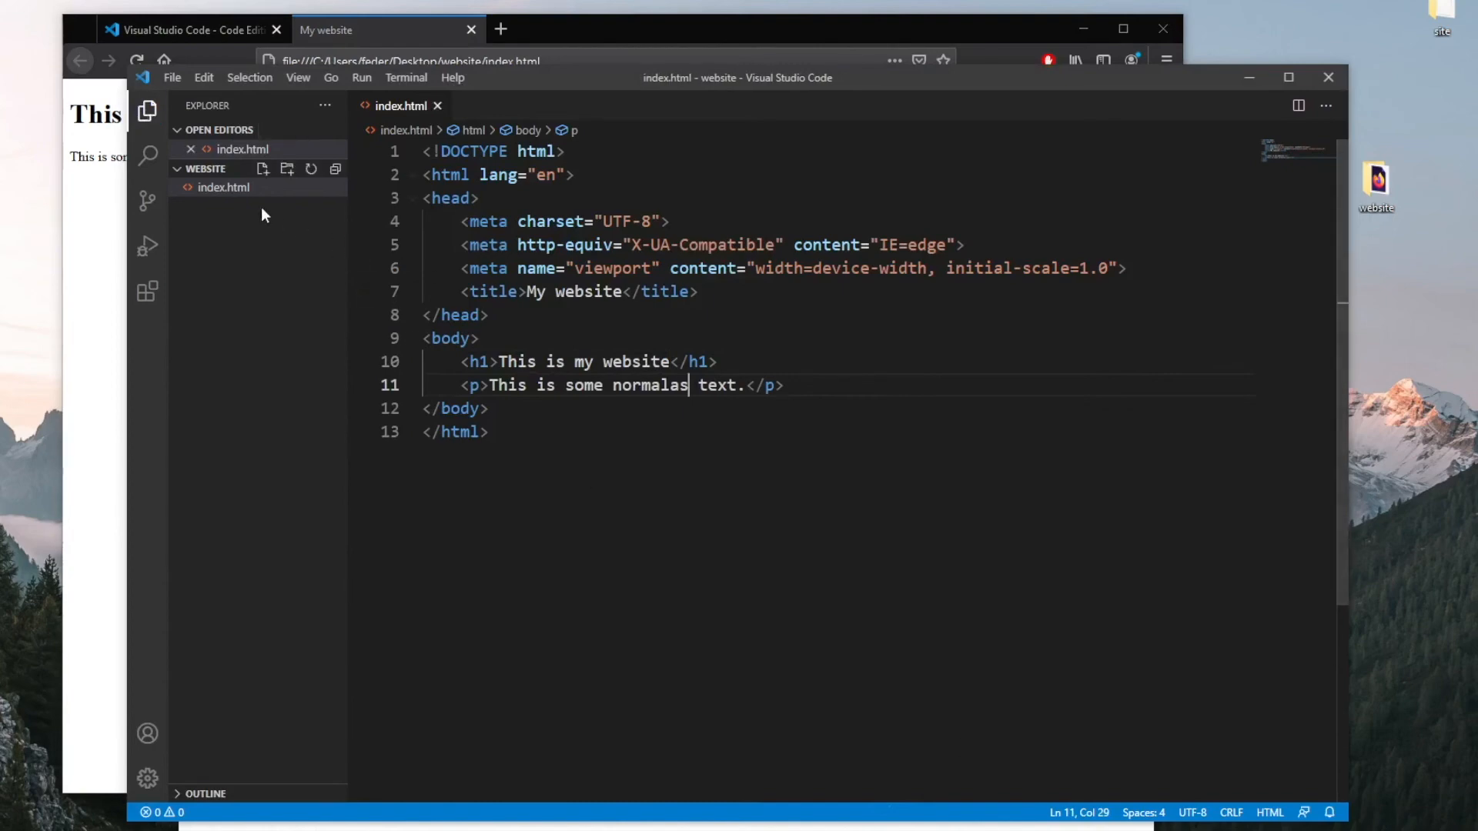
click(223, 186)
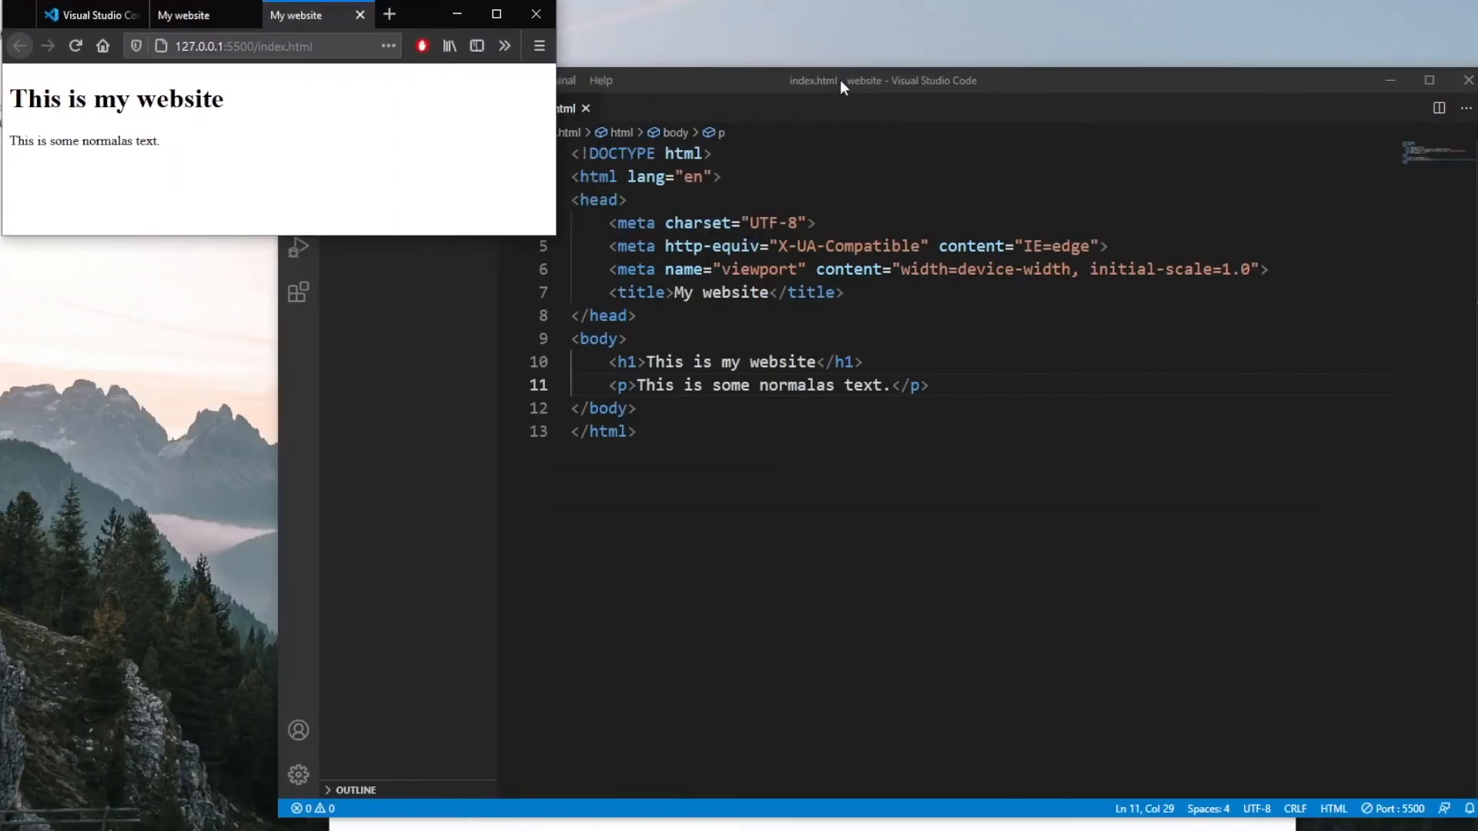
Retype the h1 heading as 'Code Palace HTML' so the live preview updates
click(297, 111)
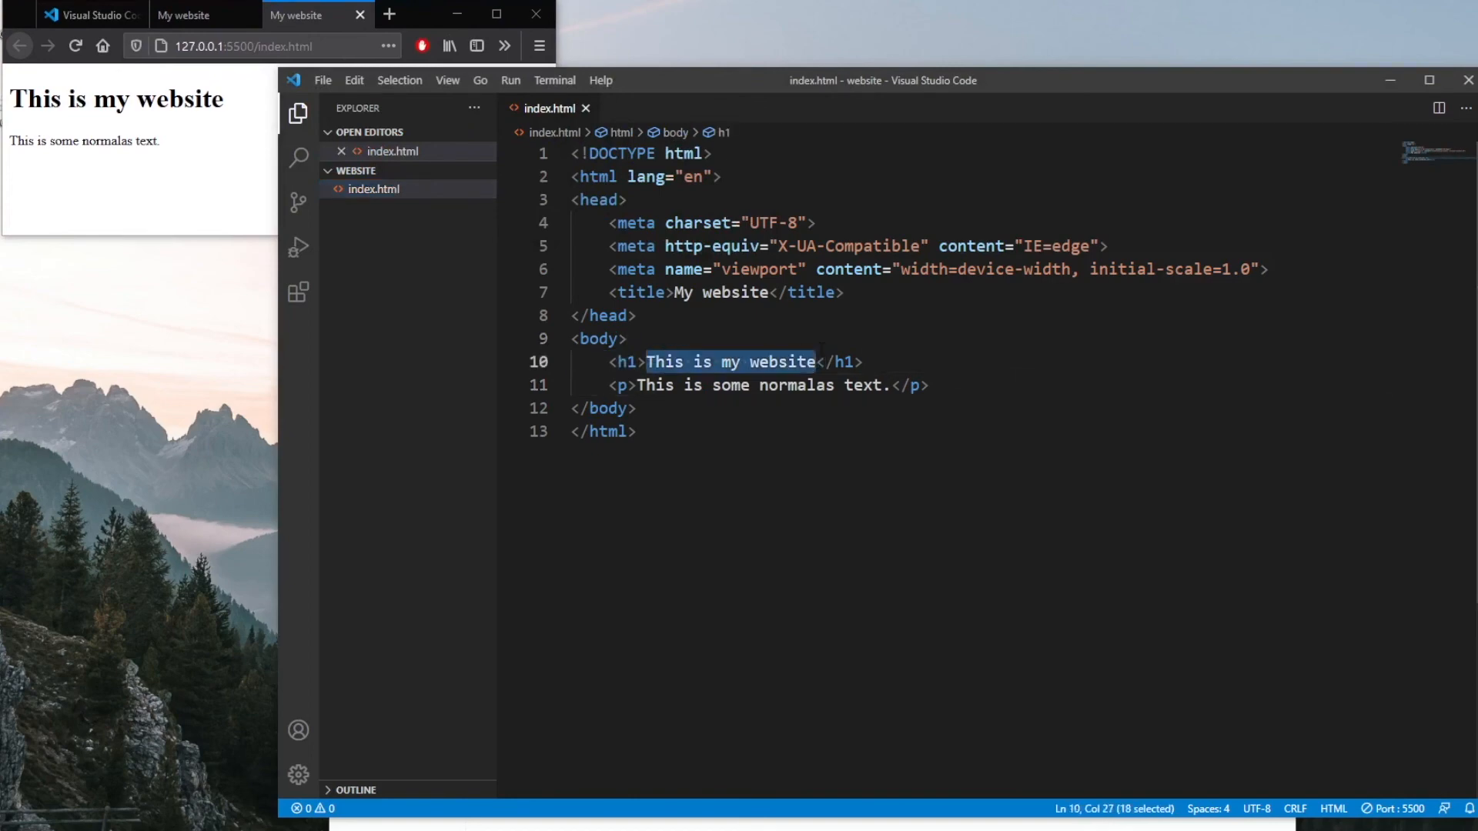
text(Code Palace </h1>)
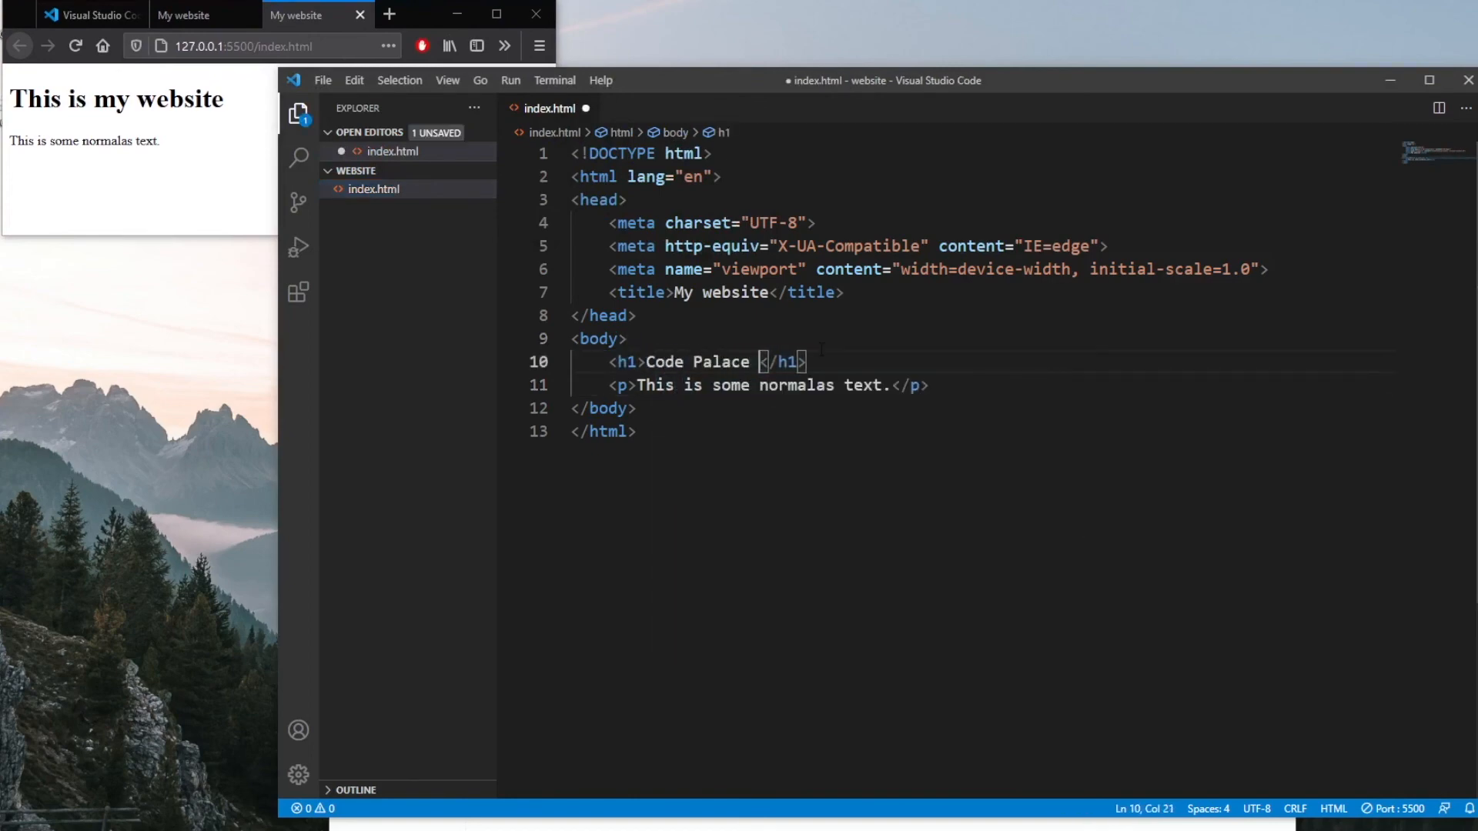
text(HTML)
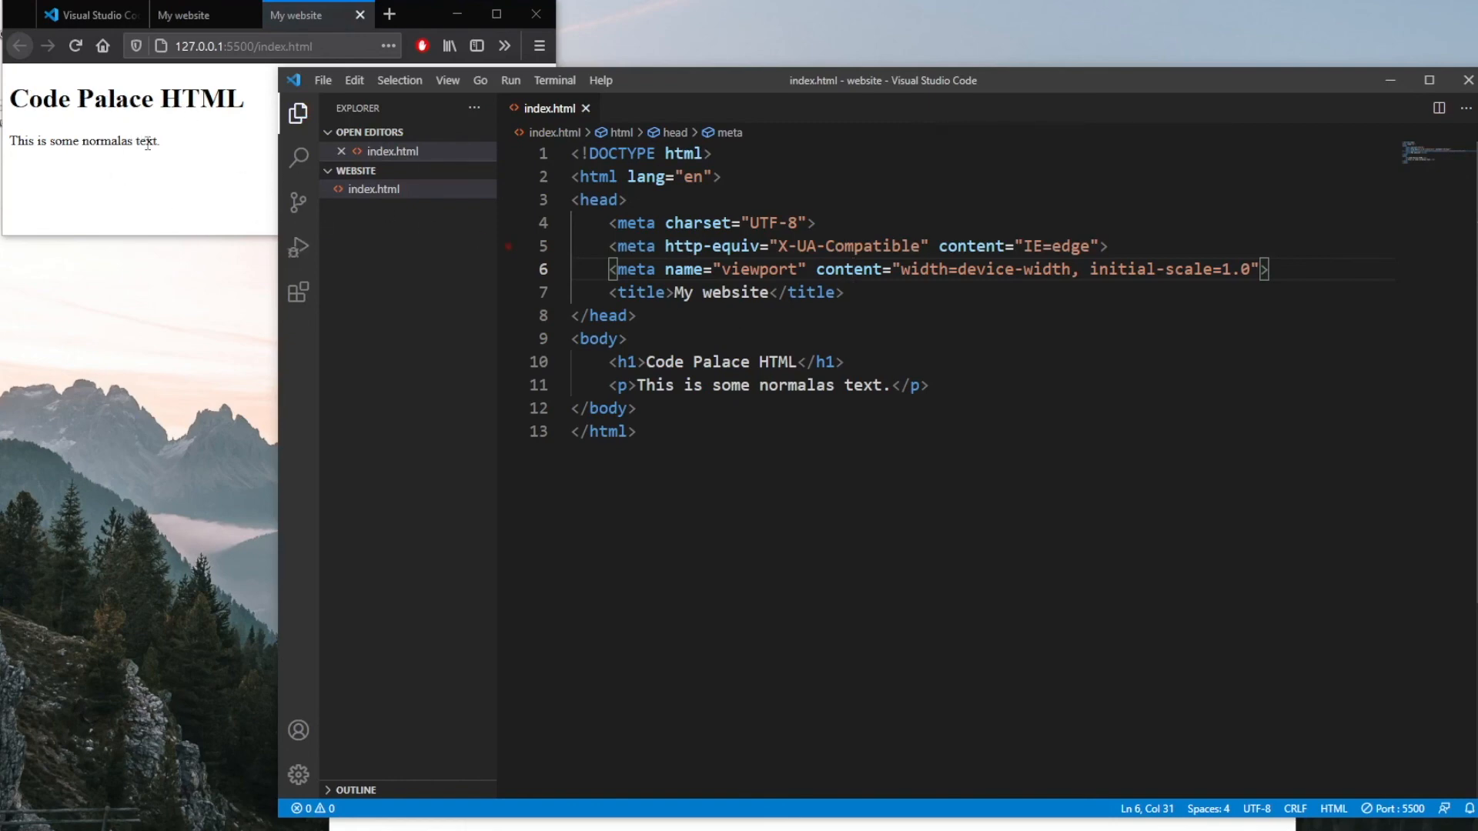
mouse_move(171, 135)
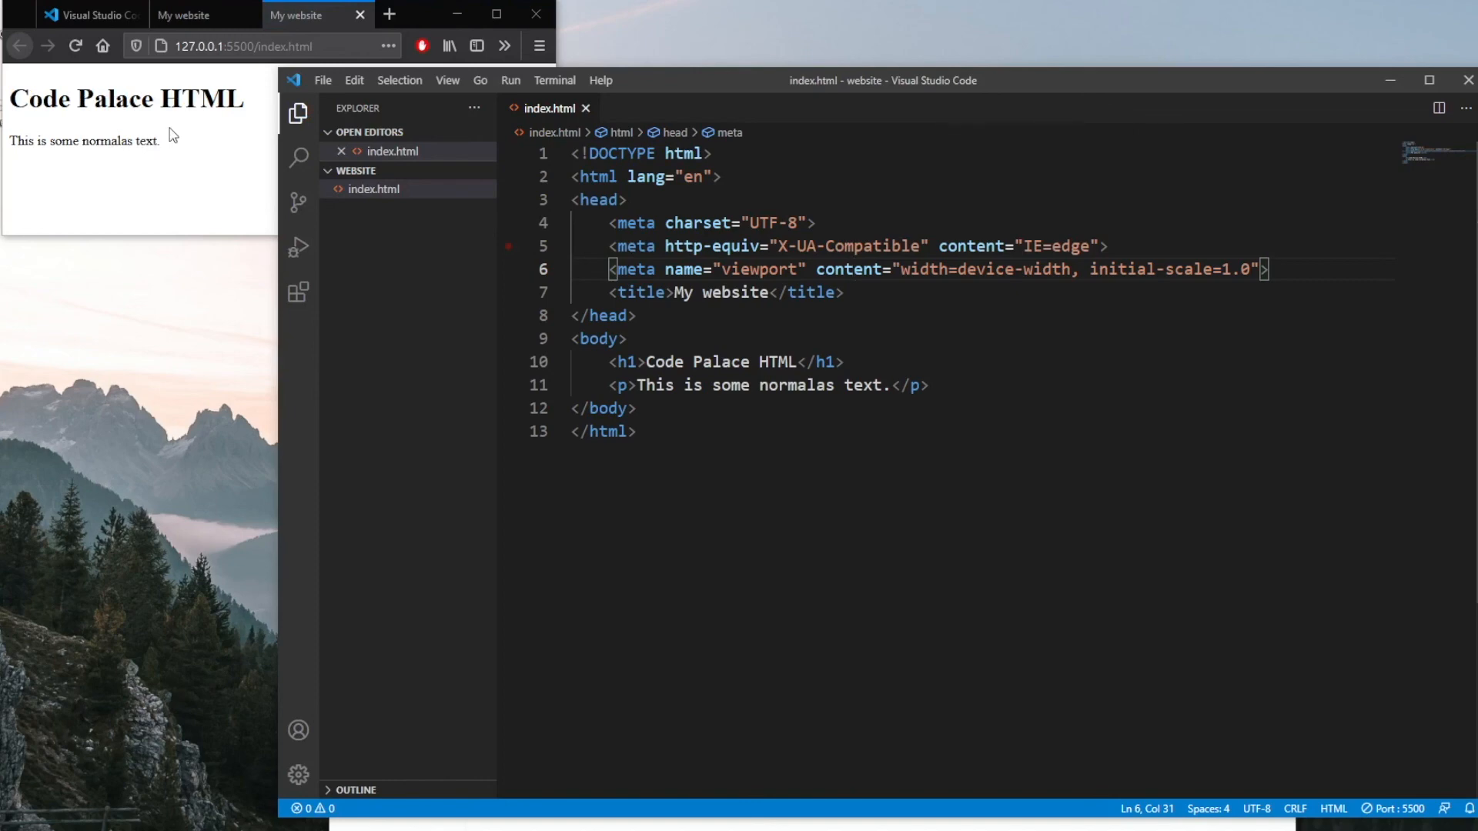
Select the <title> text 'My website' and retype it as 'Code Palace'
double_click(711, 293)
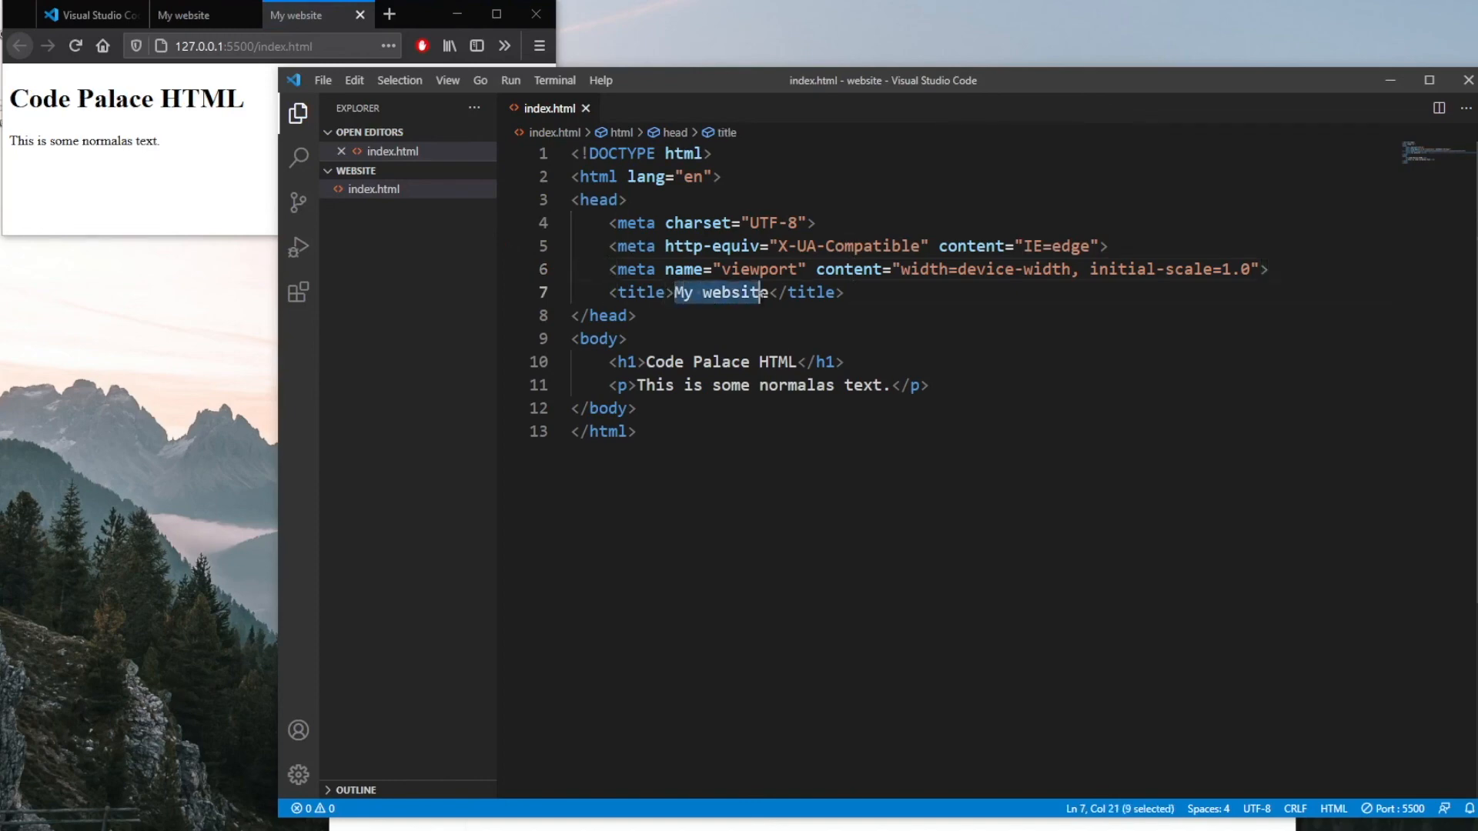
key(shift+Right)
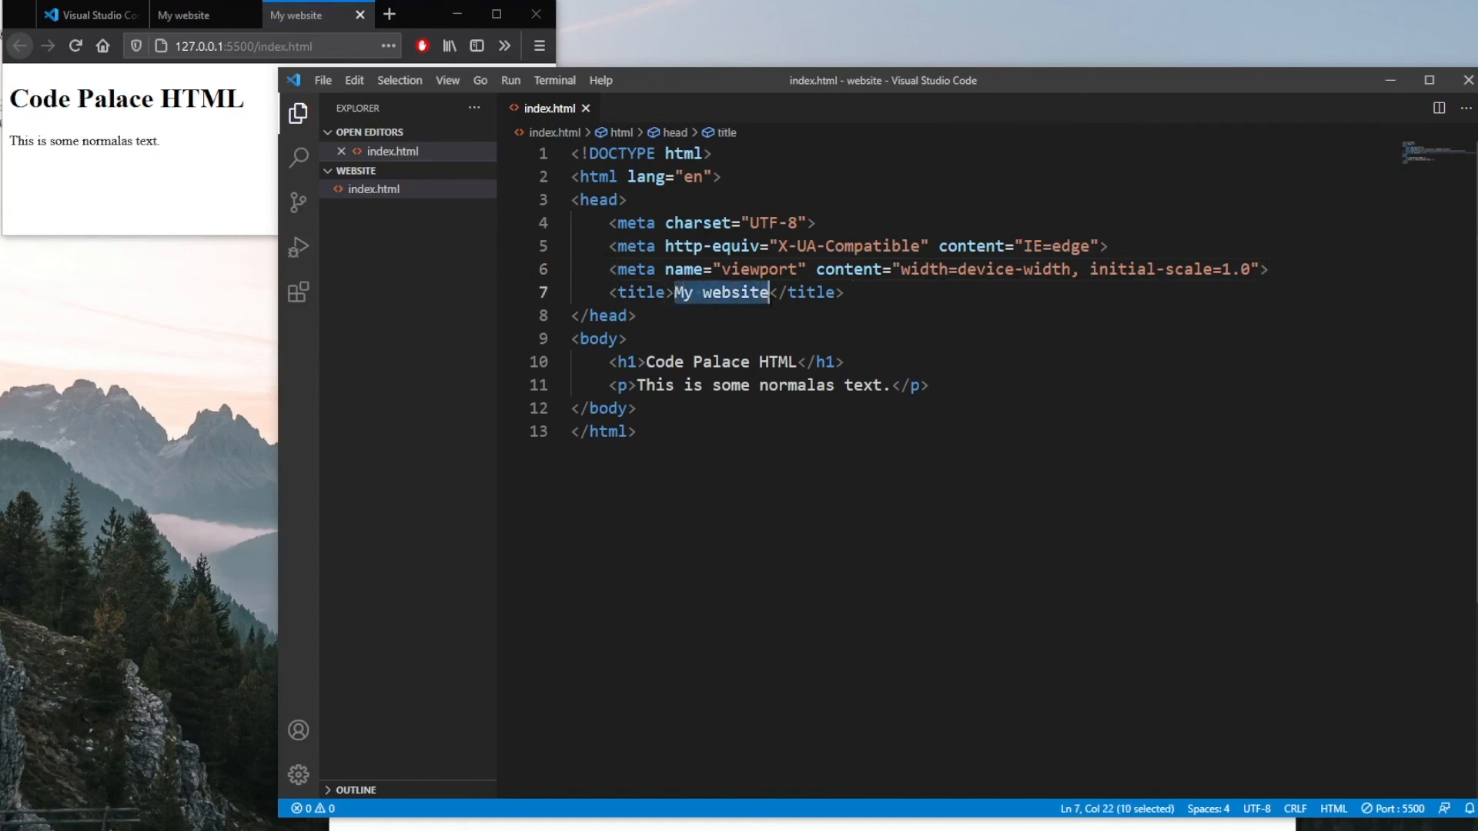
text(Code Palace)
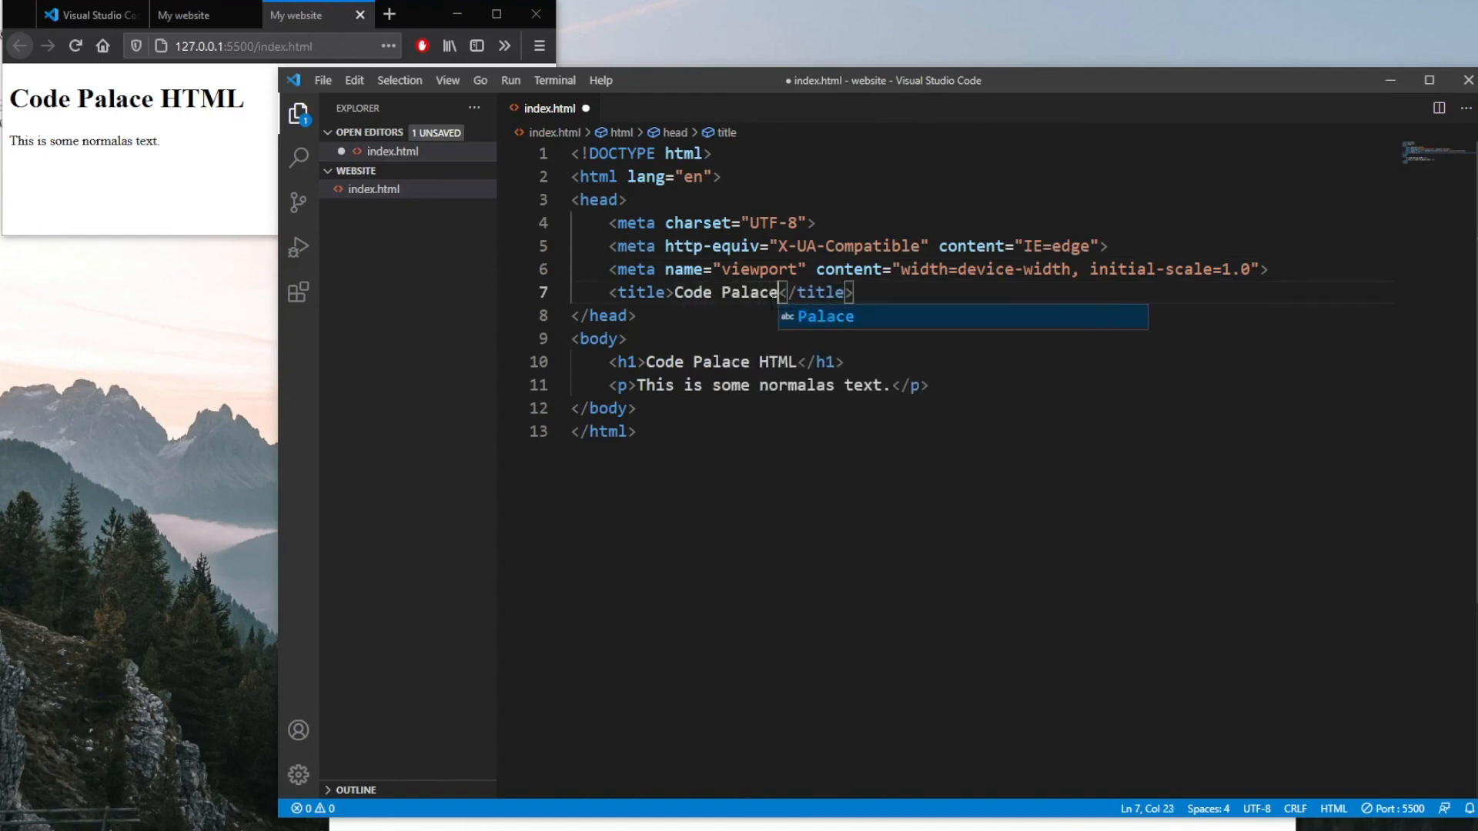